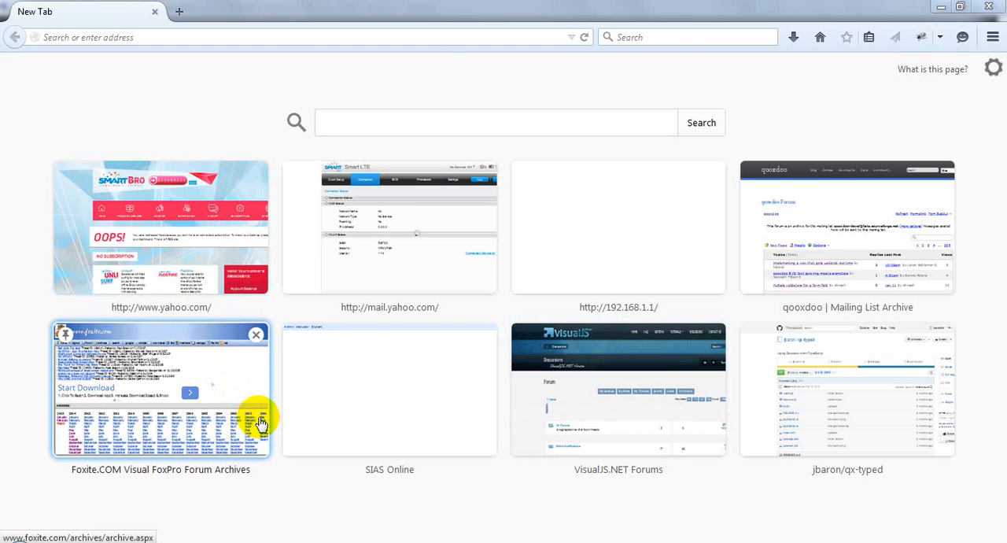
{"action": "mouse_move", "coordinate": [261, 422]}
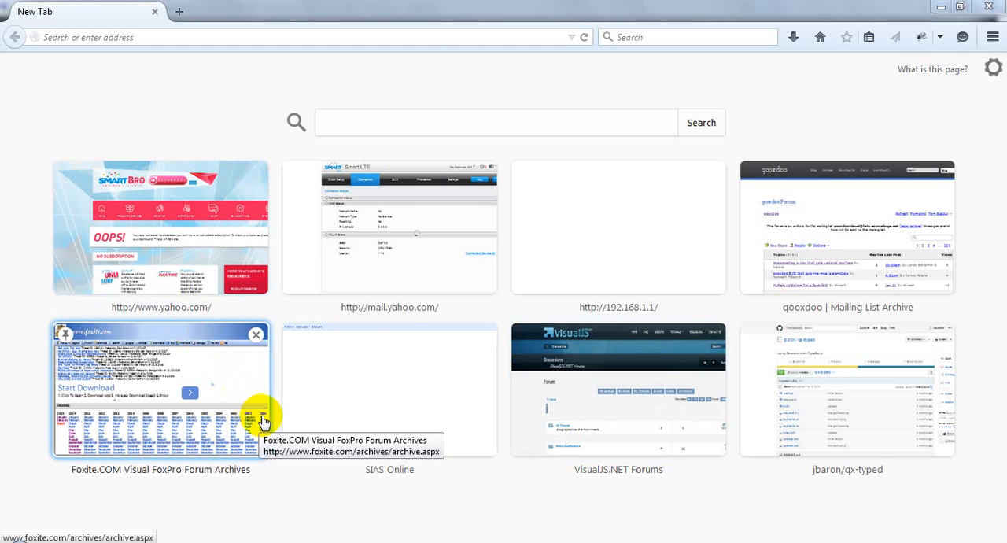
{"action": "mouse_move", "coordinate": [227, 99]}
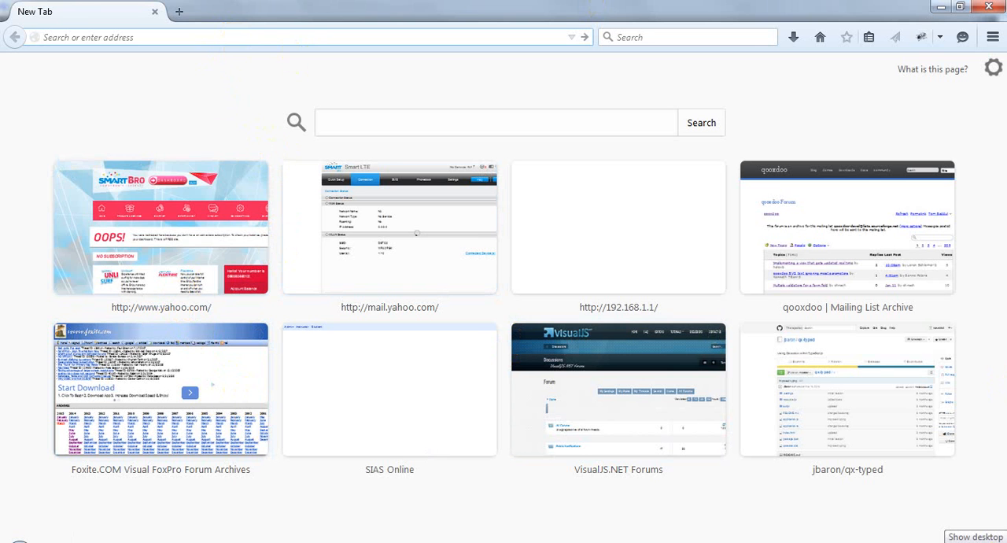
Enter 'sias' in the address bar so Firefox suggests the SIAS Online test URL
{"action": "type", "text": "sias/test/"}
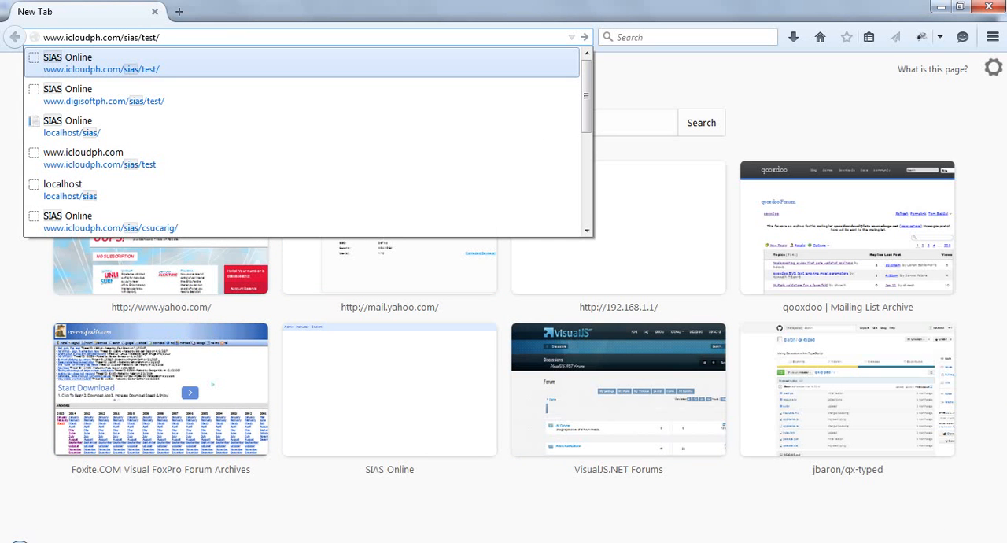
Load the SIAS Online test site and log in as instructor 'ronald'
{"action": "left_click", "coordinate": [101, 69]}
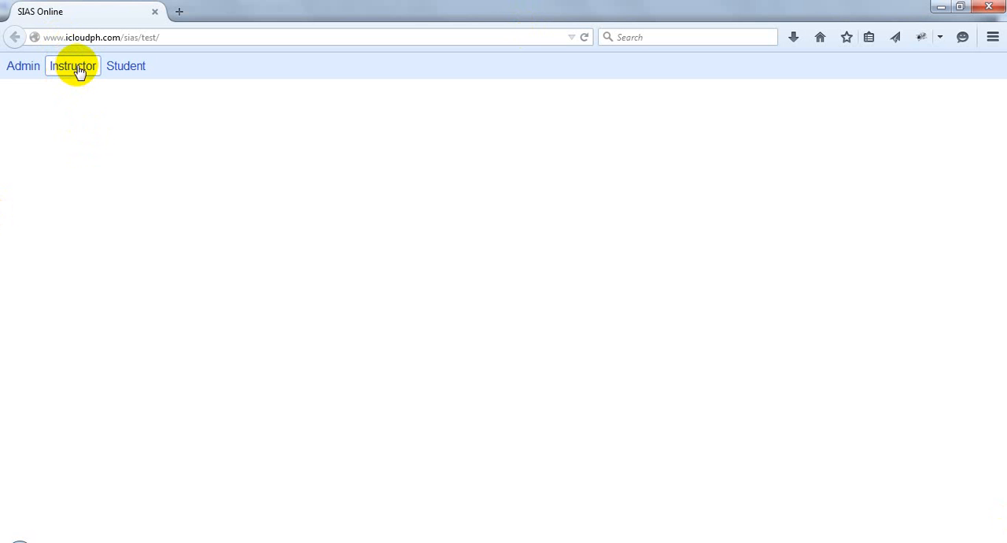
{"action": "left_click", "coordinate": [72, 66]}
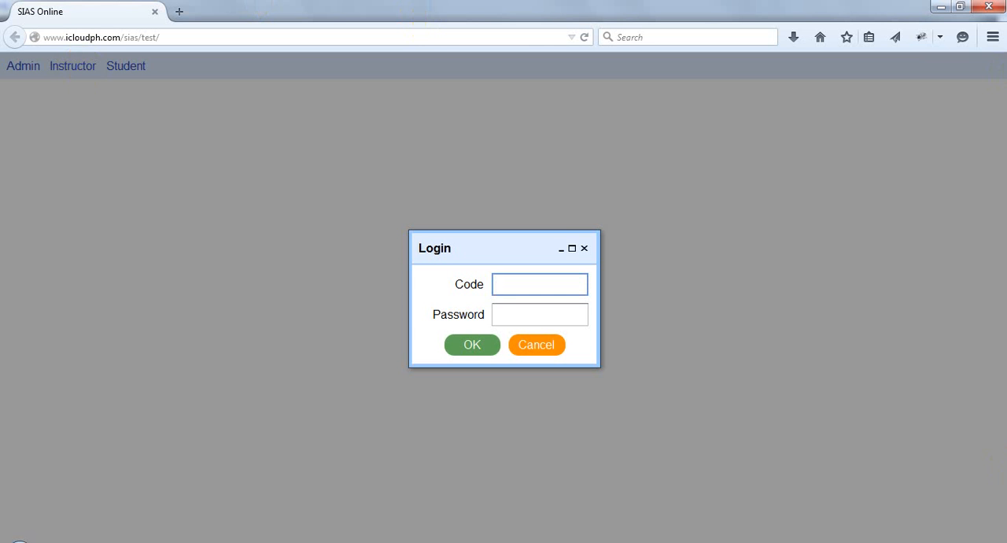
{"action": "type", "text": "ronald"}
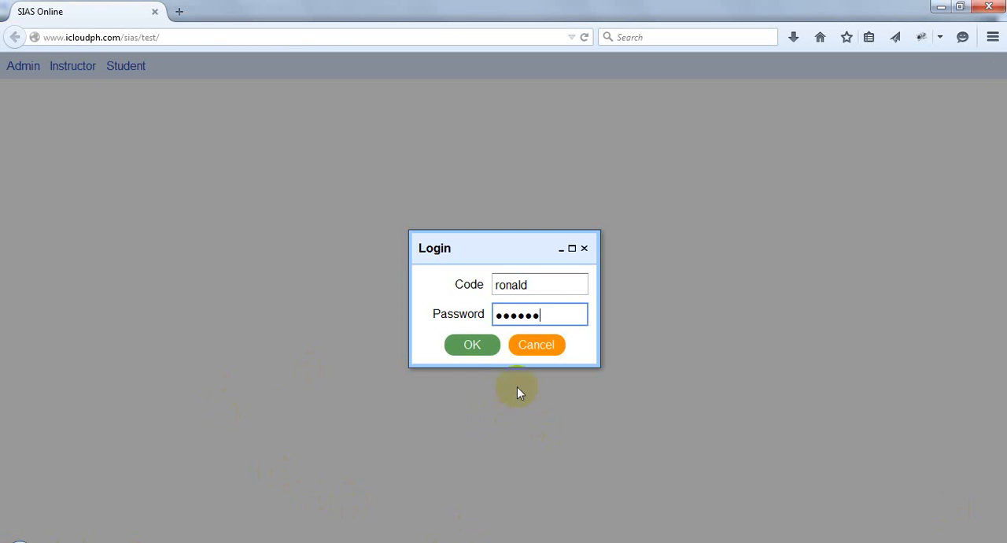
{"action": "left_click", "coordinate": [472, 344]}
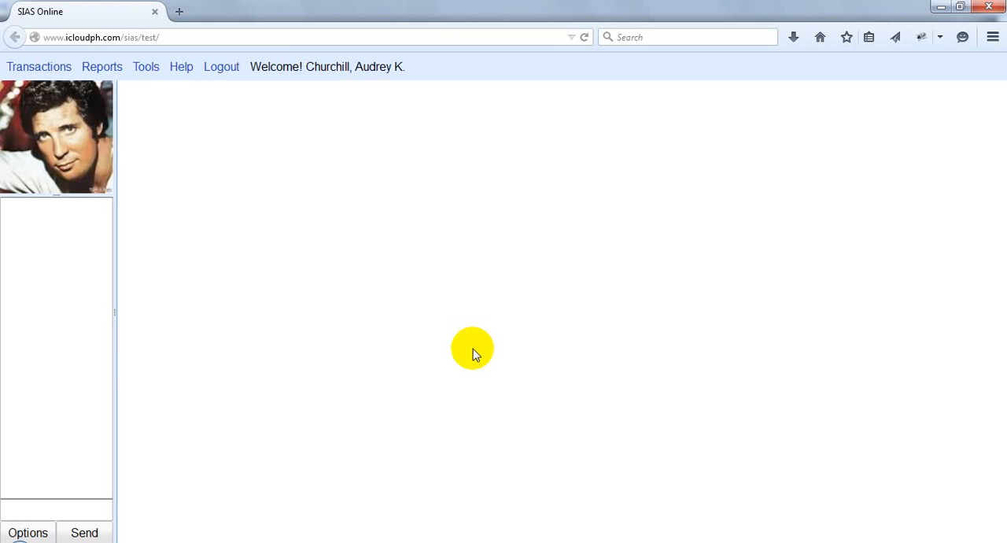
{"action": "mouse_move", "coordinate": [441, 354]}
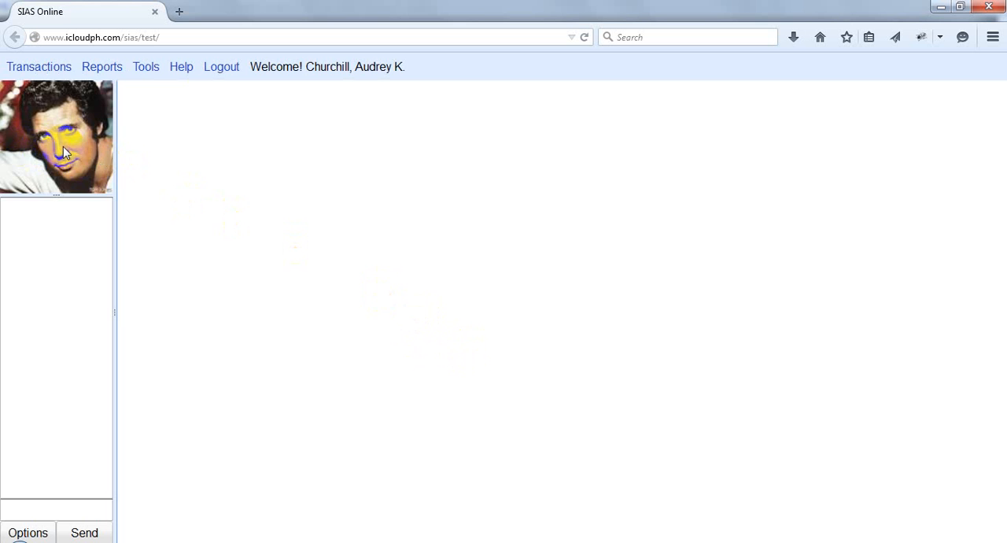
Bring up the Upload Photo dialog from the instructor's profile picture
{"action": "left_click", "coordinate": [55, 139]}
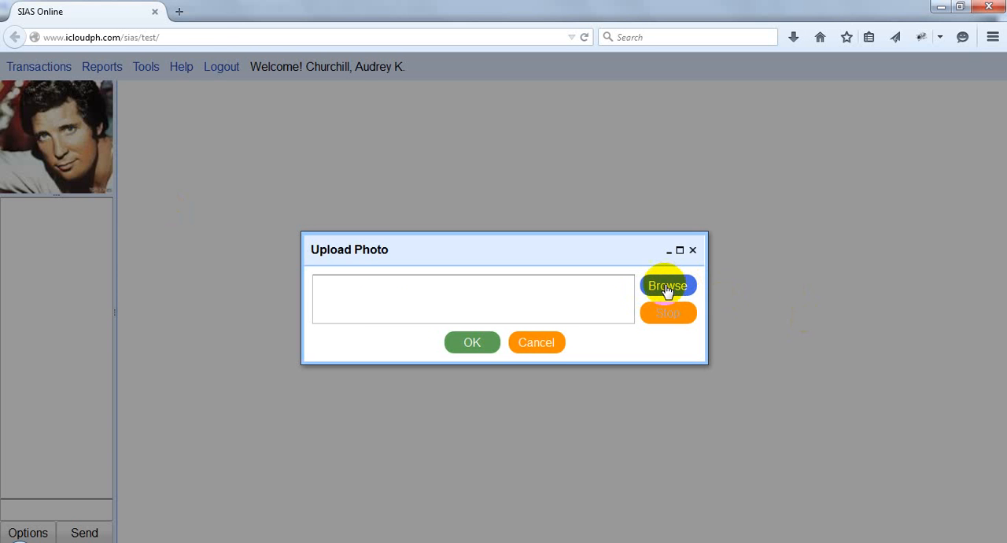
Upload tom-cruise.jpg from Backup (D:) > Collections > Personal as the new profile photo
{"action": "left_click", "coordinate": [667, 285]}
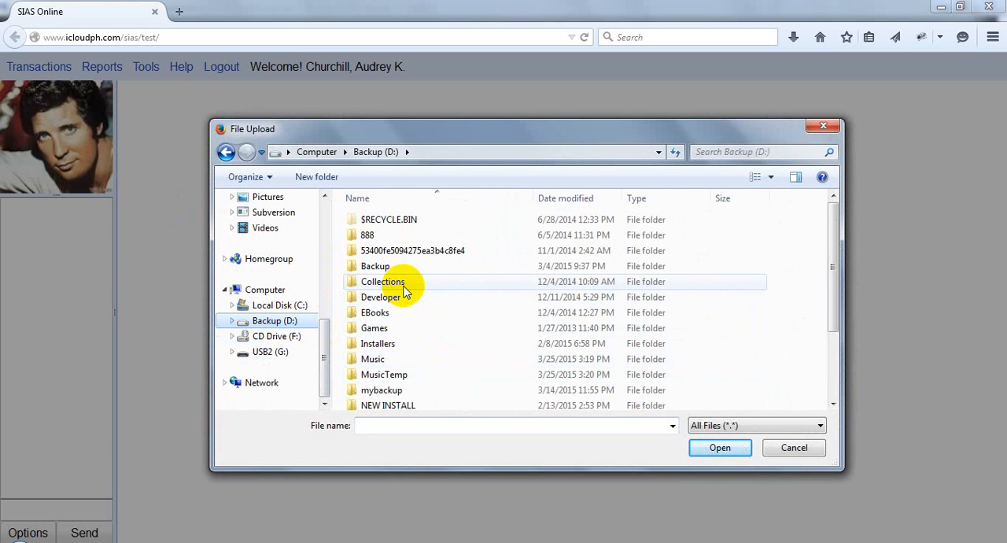
{"action": "double_click", "coordinate": [384, 282]}
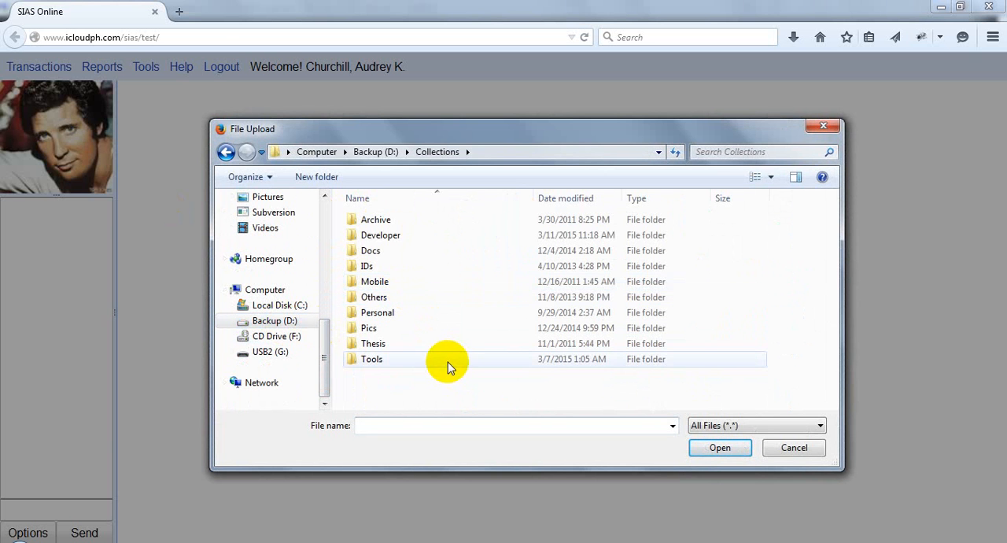
{"action": "left_click", "coordinate": [378, 313]}
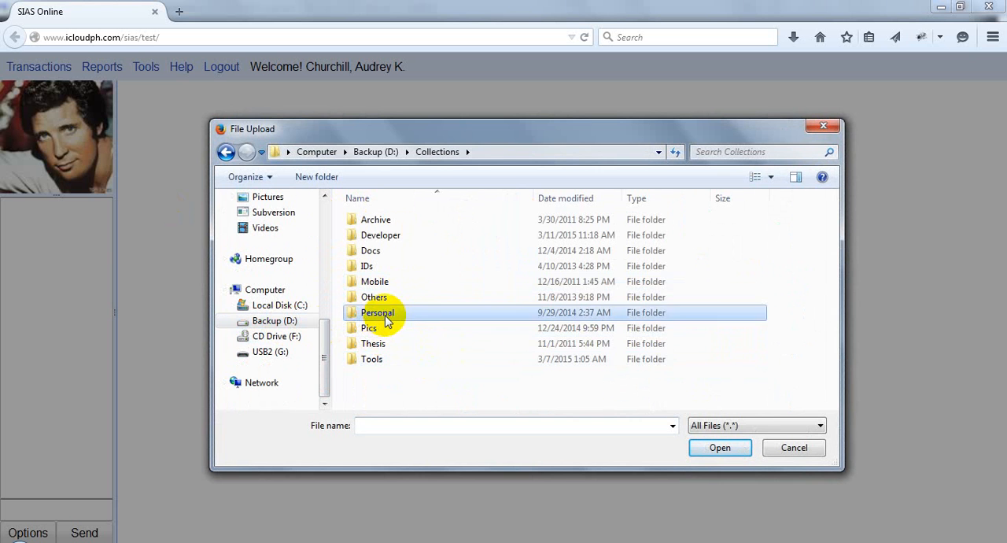
{"action": "double_click", "coordinate": [378, 313]}
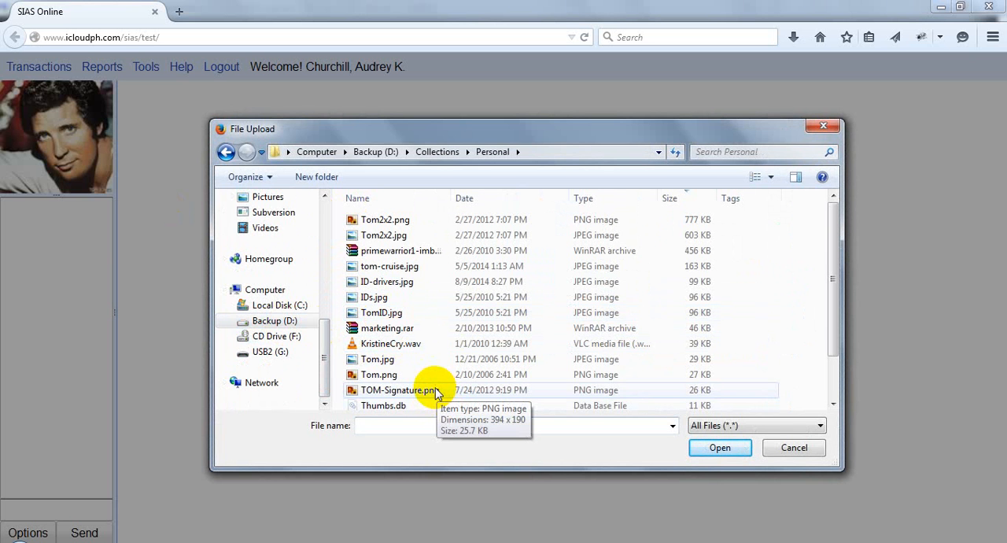
{"action": "scroll", "scroll_direction": "down", "scroll_amount": 3}
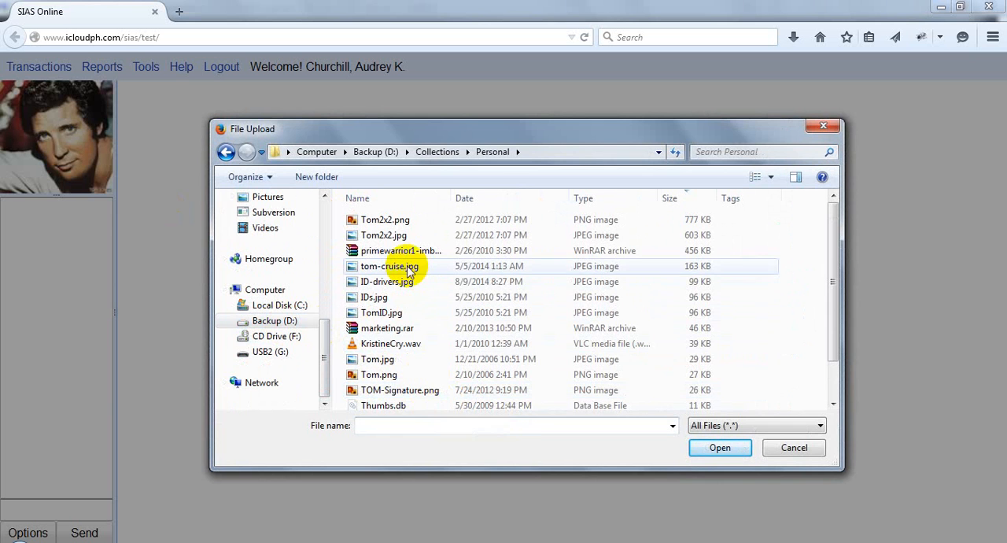
{"action": "left_click", "coordinate": [719, 447]}
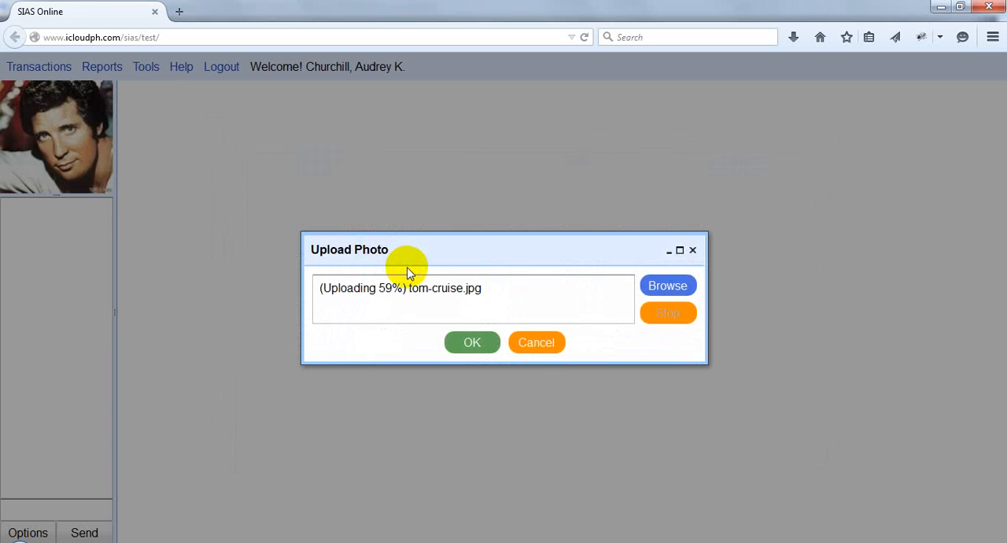
{"action": "left_click", "coordinate": [472, 342]}
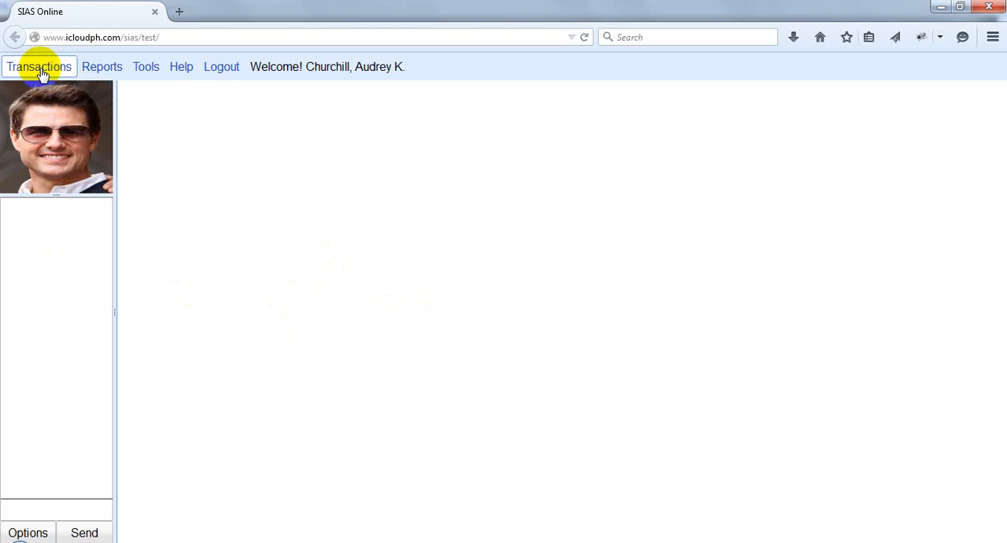
Reach the Grades entry page via Transactions > Grades
{"action": "left_click", "coordinate": [38, 66]}
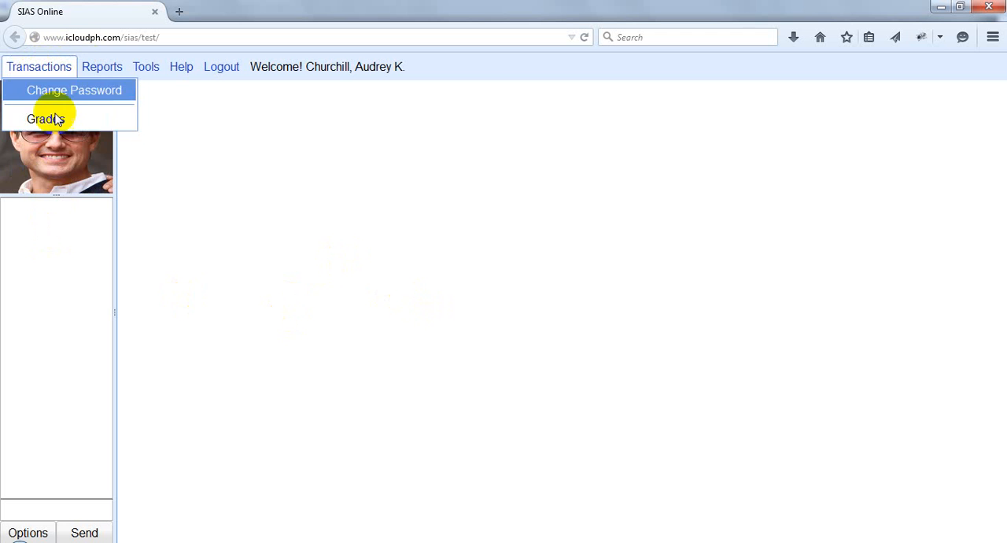
{"action": "mouse_move", "coordinate": [44, 119]}
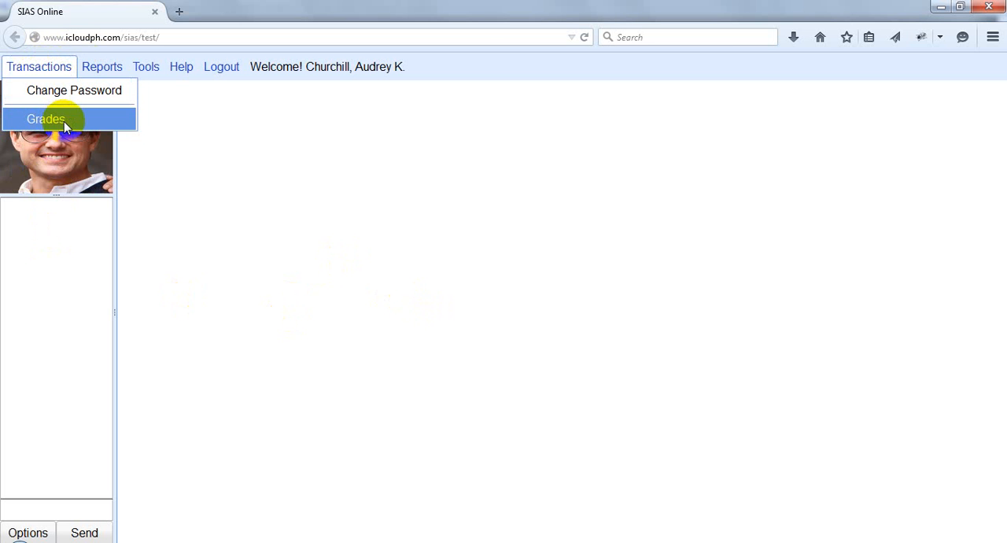
{"action": "left_click", "coordinate": [44, 119]}
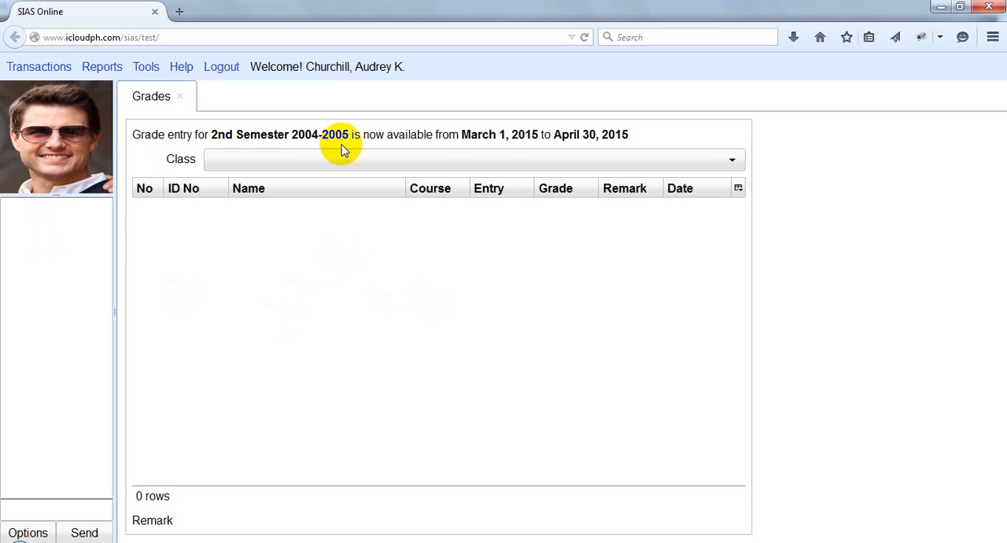
{"action": "mouse_move", "coordinate": [449, 145]}
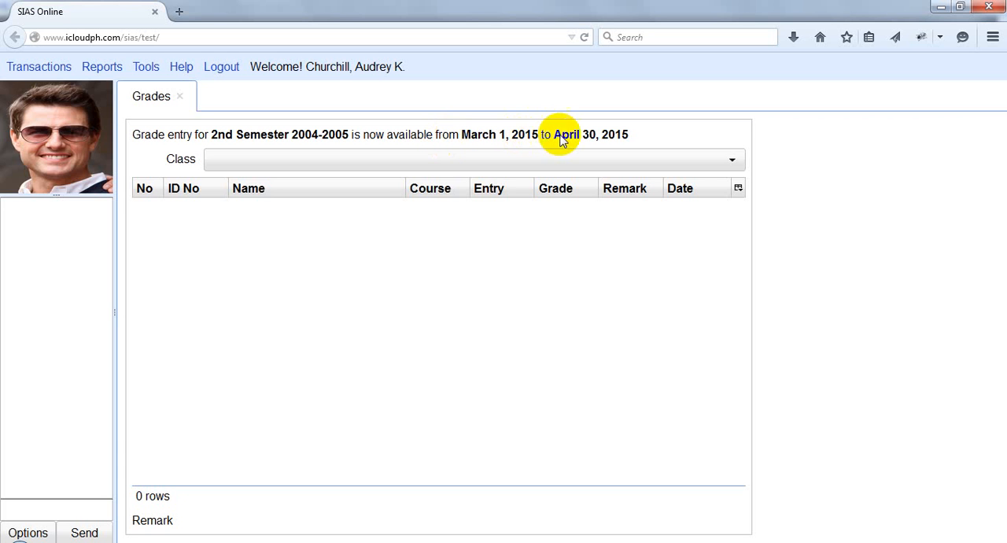
{"action": "mouse_move", "coordinate": [532, 135]}
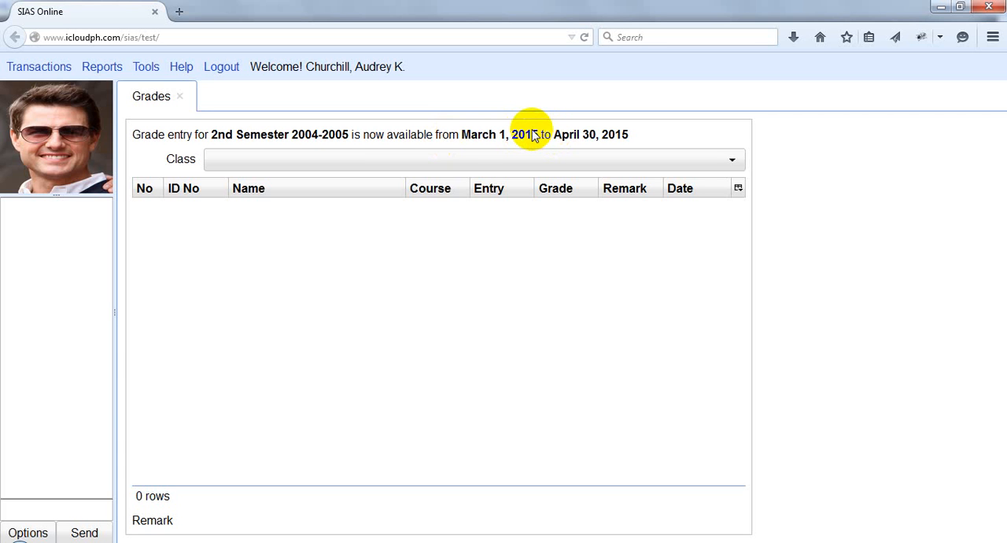
{"action": "mouse_move", "coordinate": [564, 145]}
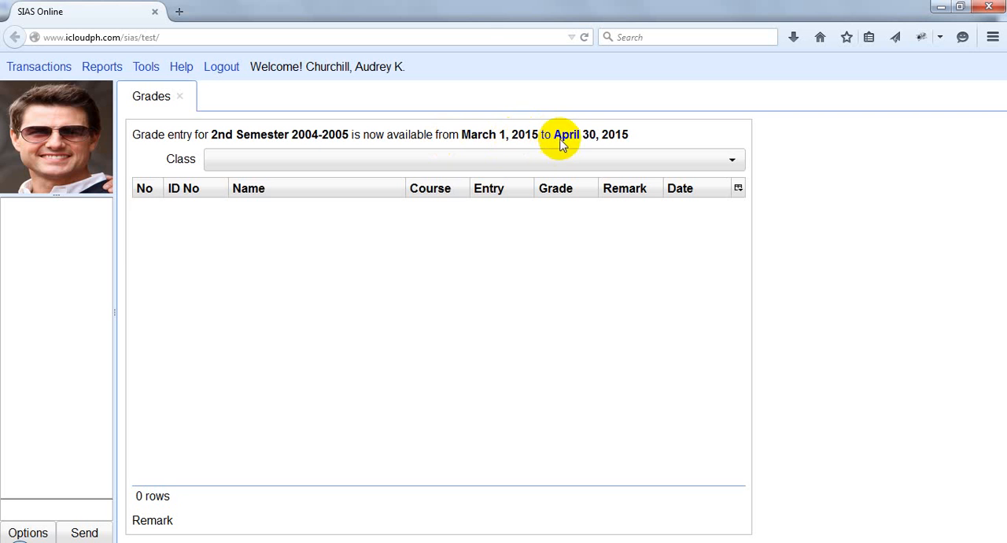
{"action": "mouse_move", "coordinate": [541, 136]}
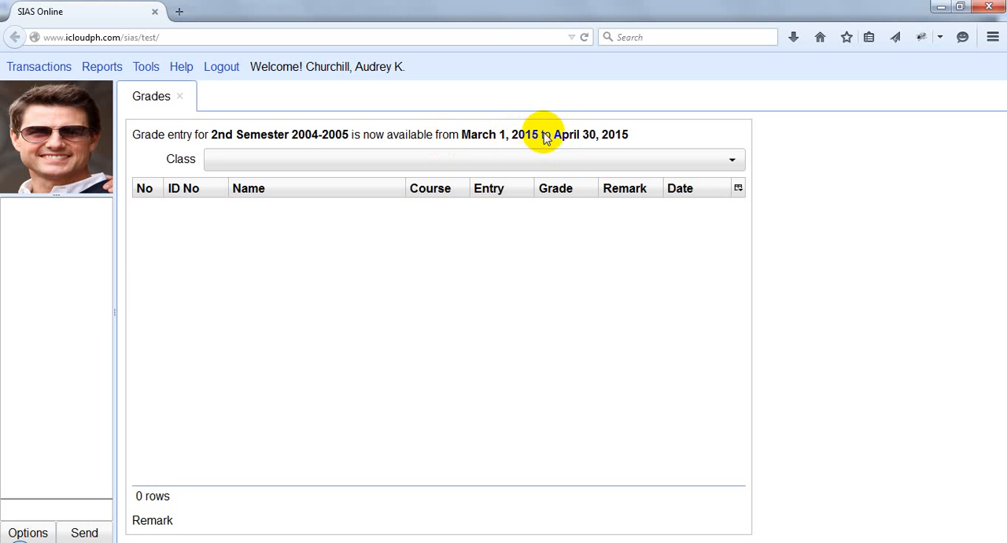
{"action": "mouse_move", "coordinate": [585, 251]}
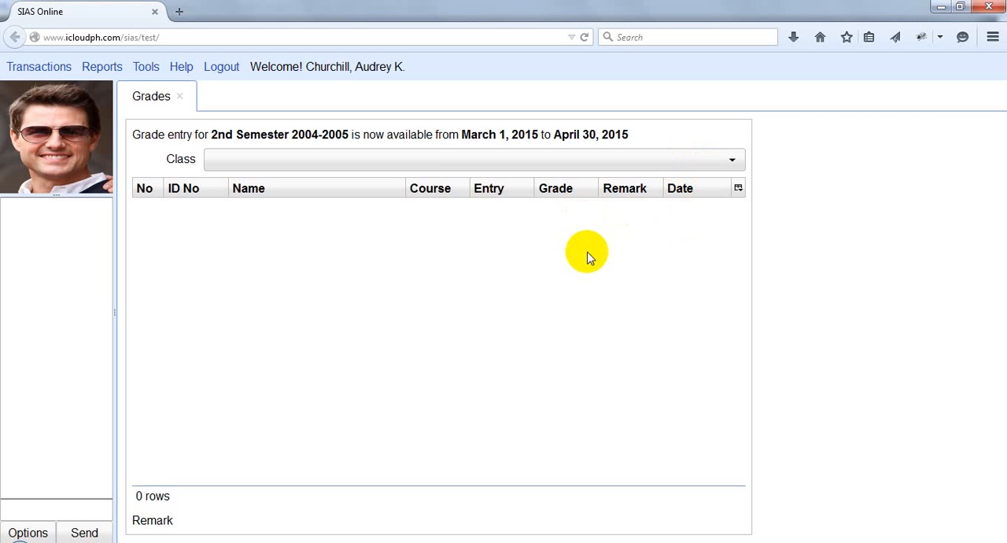
{"action": "mouse_move", "coordinate": [667, 170]}
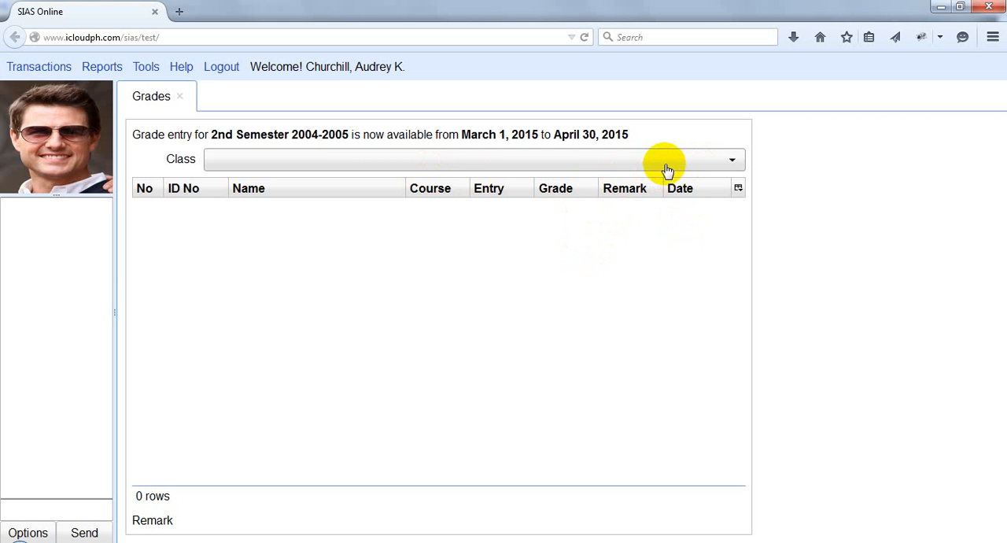
Expand the Class list showing the BEED-3A/3B IT 2 Computer and Society classes
{"action": "left_click", "coordinate": [730, 159]}
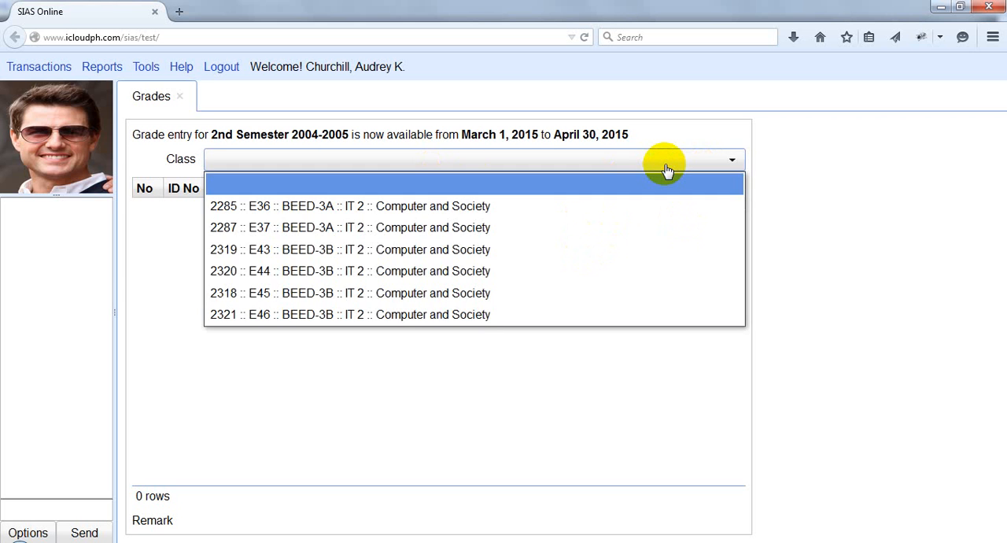
{"action": "mouse_move", "coordinate": [386, 270]}
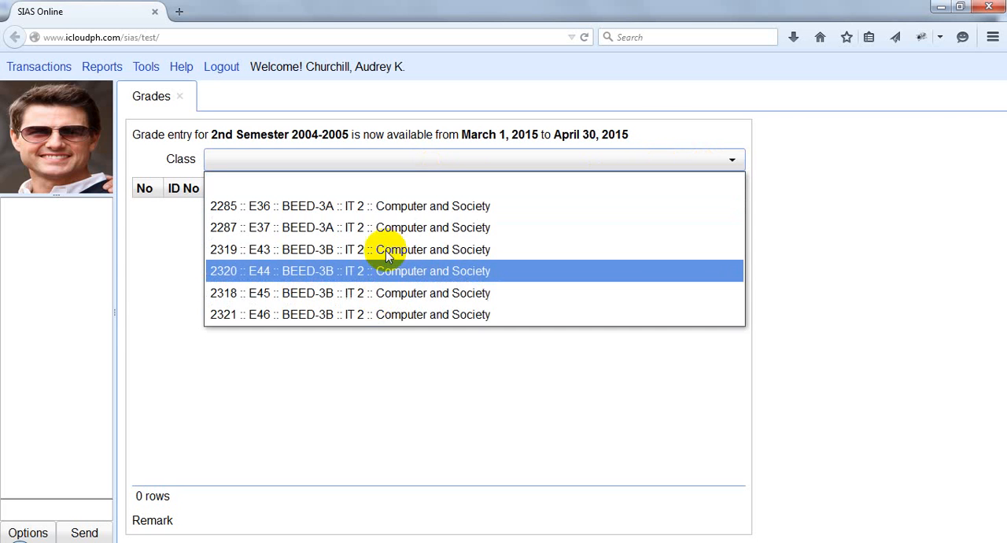
{"action": "mouse_move", "coordinate": [390, 227]}
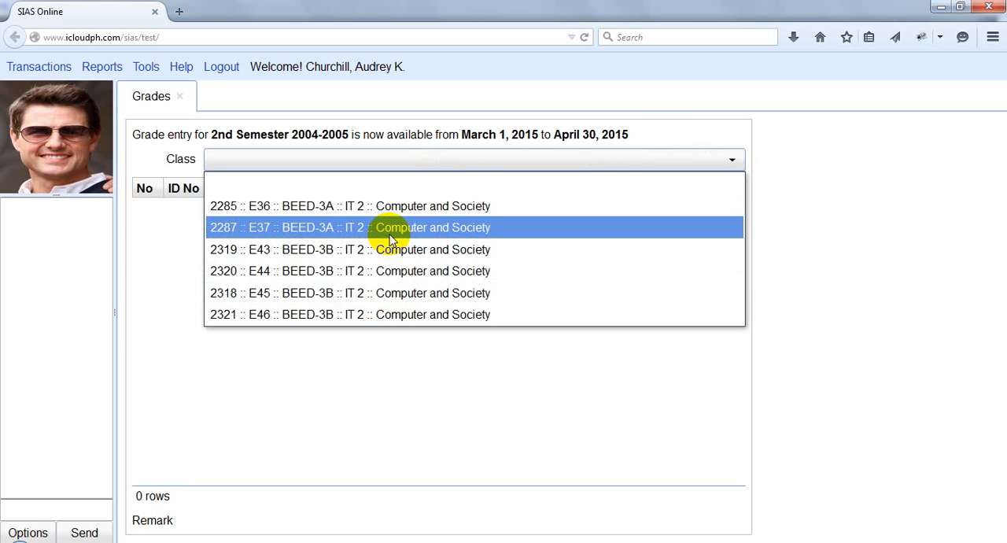
{"action": "mouse_move", "coordinate": [406, 236]}
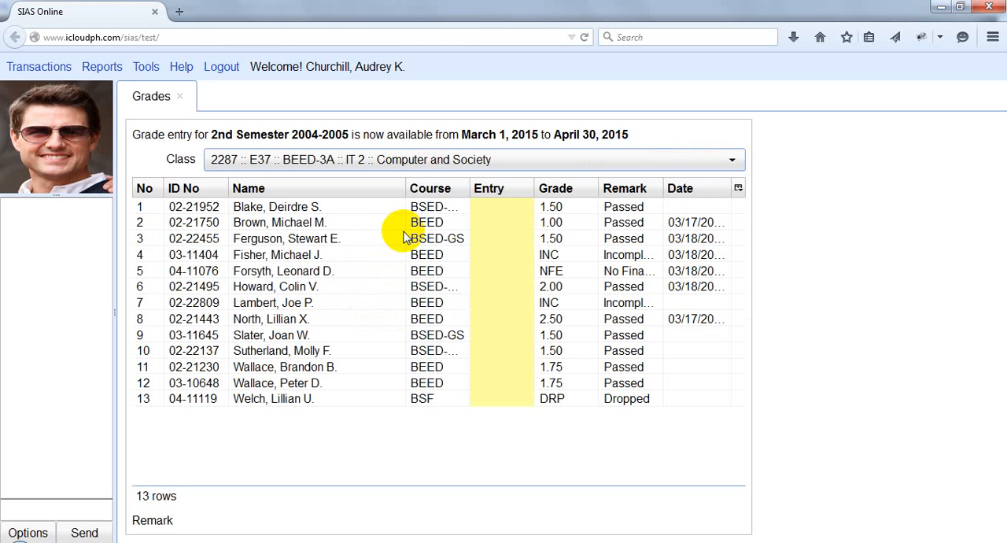
{"action": "mouse_move", "coordinate": [559, 264]}
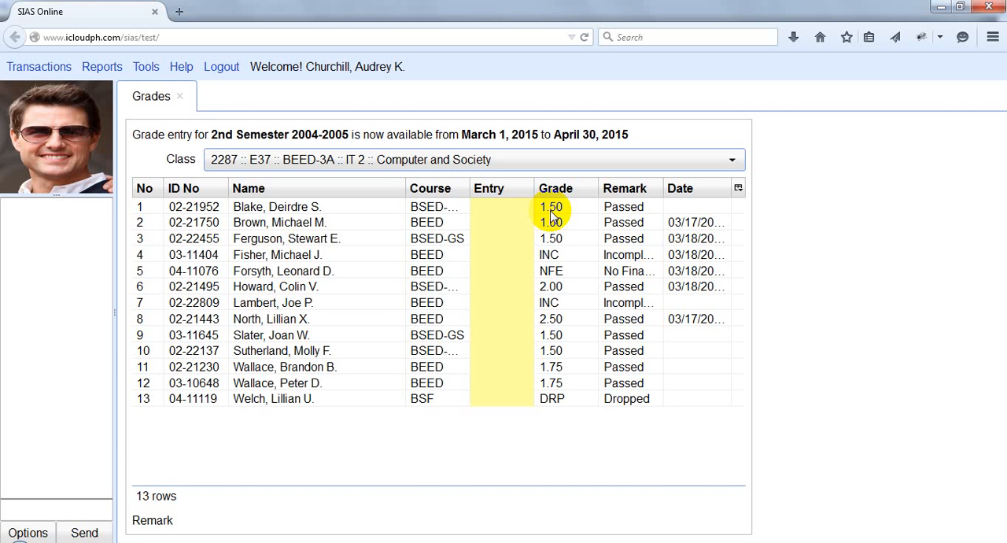
{"action": "mouse_move", "coordinate": [661, 275]}
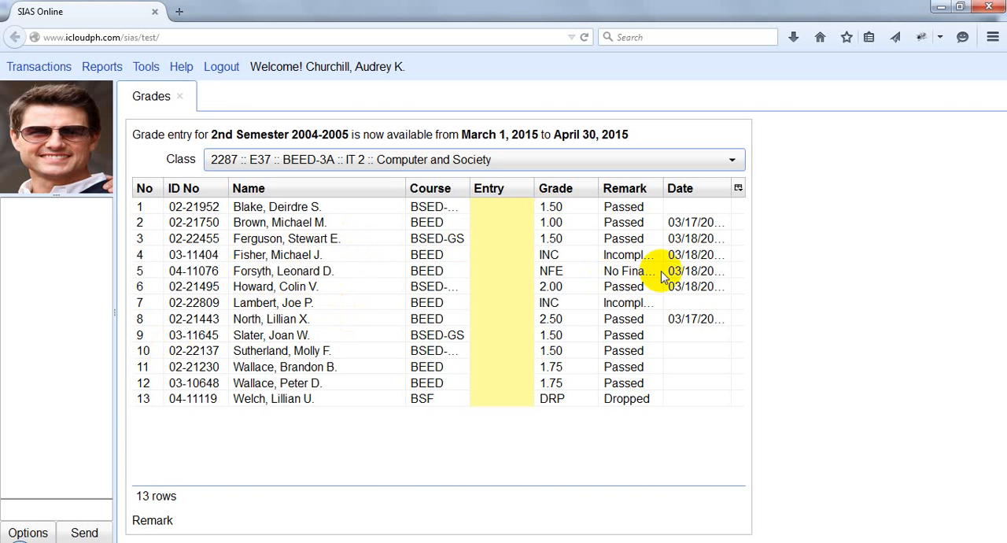
{"action": "mouse_move", "coordinate": [496, 239]}
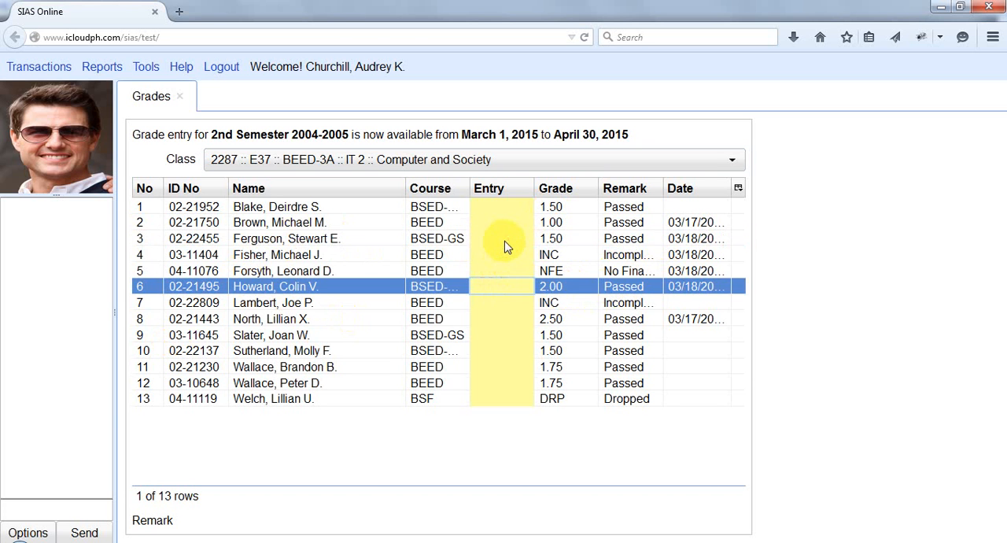
Post grades 2.0, 3.0, INC and 1.5 for the students in rows 3 through 7
{"action": "left_click", "coordinate": [501, 239]}
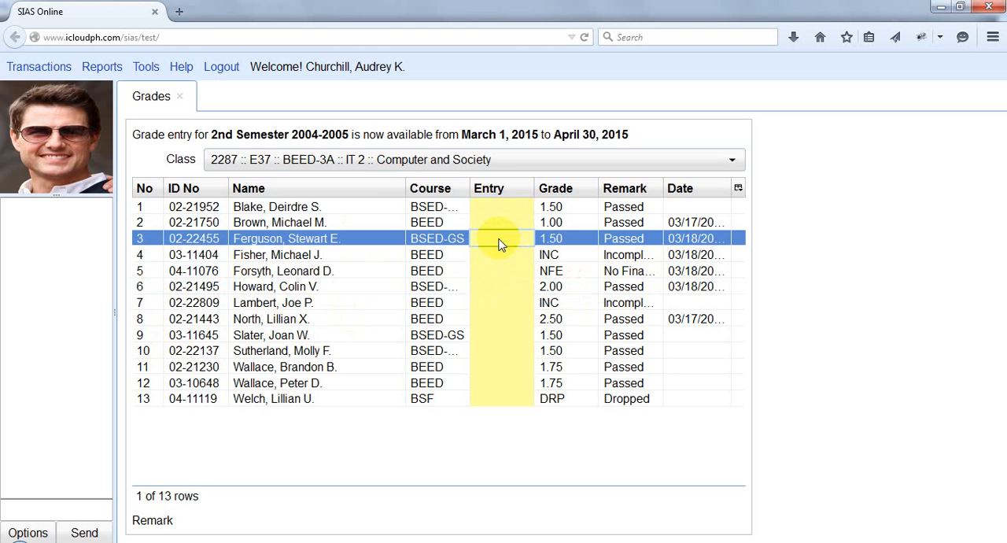
{"action": "left_click", "coordinate": [500, 239]}
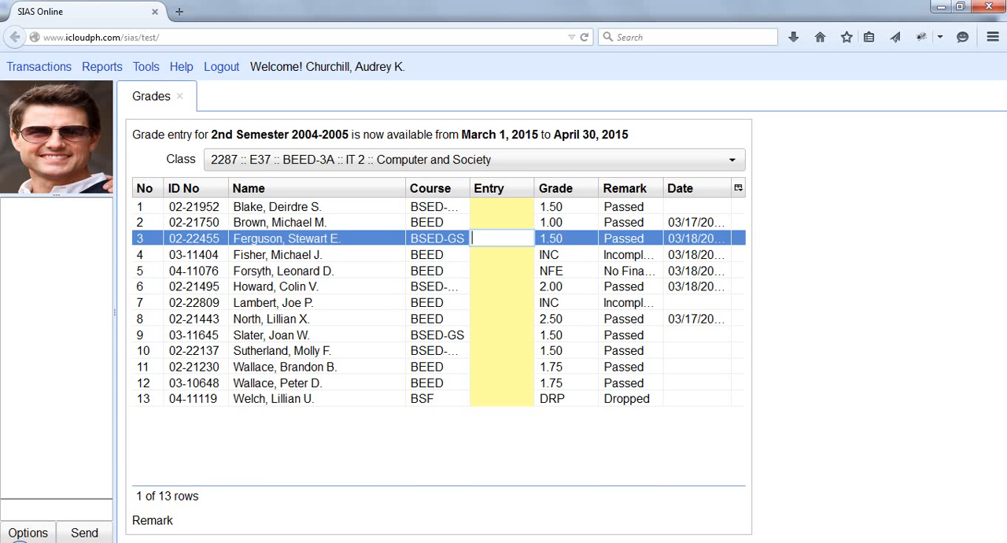
{"action": "type", "text": "2.0"}
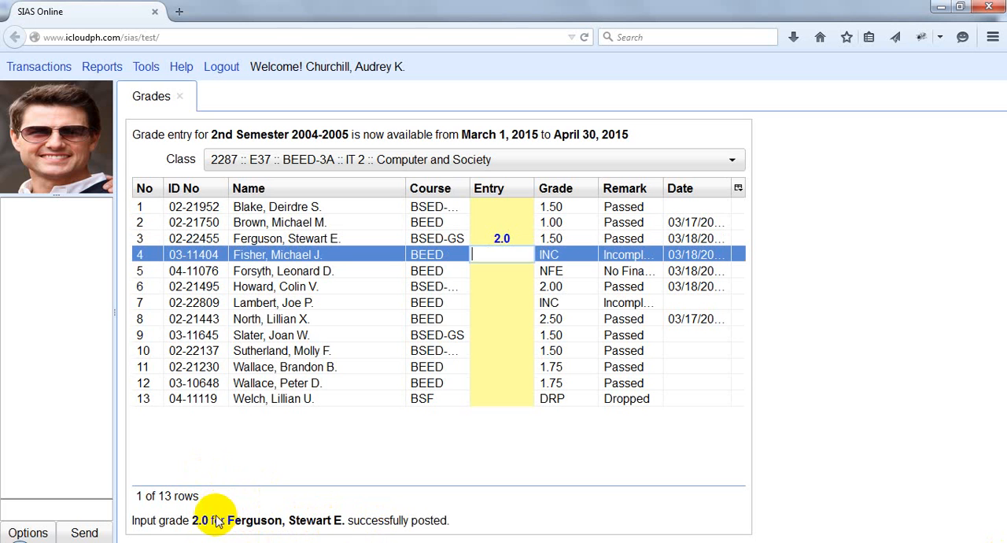
{"action": "mouse_move", "coordinate": [359, 523]}
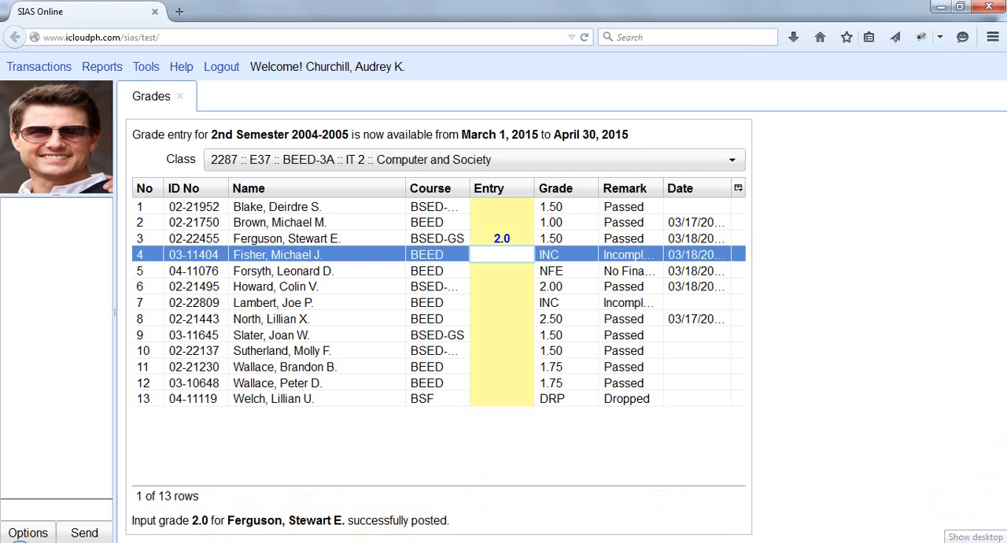
{"action": "left_click", "coordinate": [501, 255]}
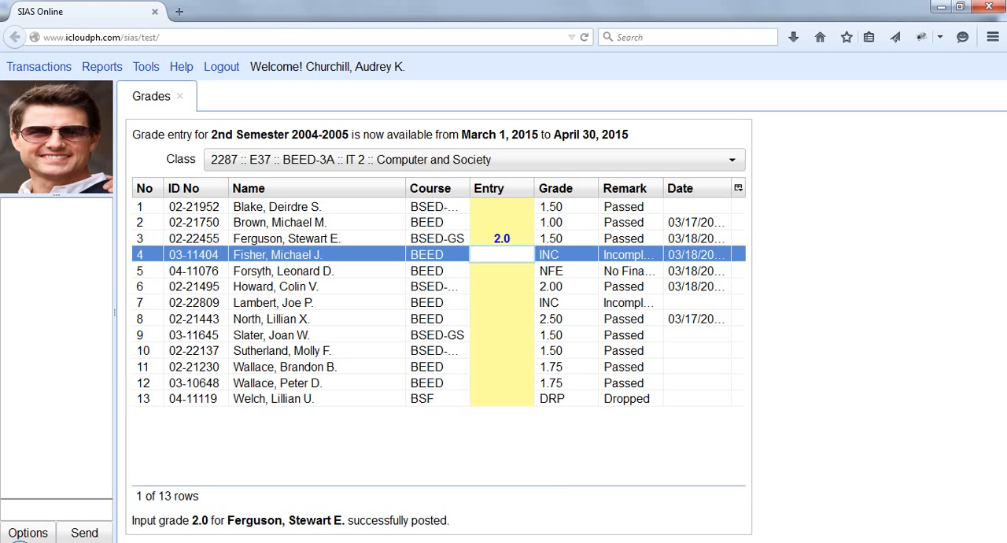
{"action": "type", "text": "3.0"}
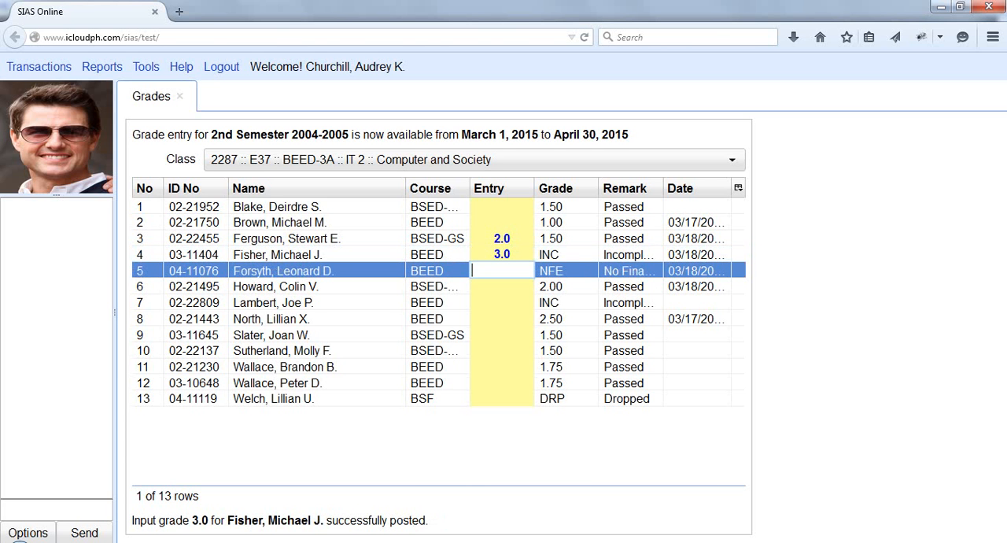
{"action": "type", "text": "INC"}
{"action": "left_click", "coordinate": [502, 286]}
{"action": "type", "text": "NFE"}
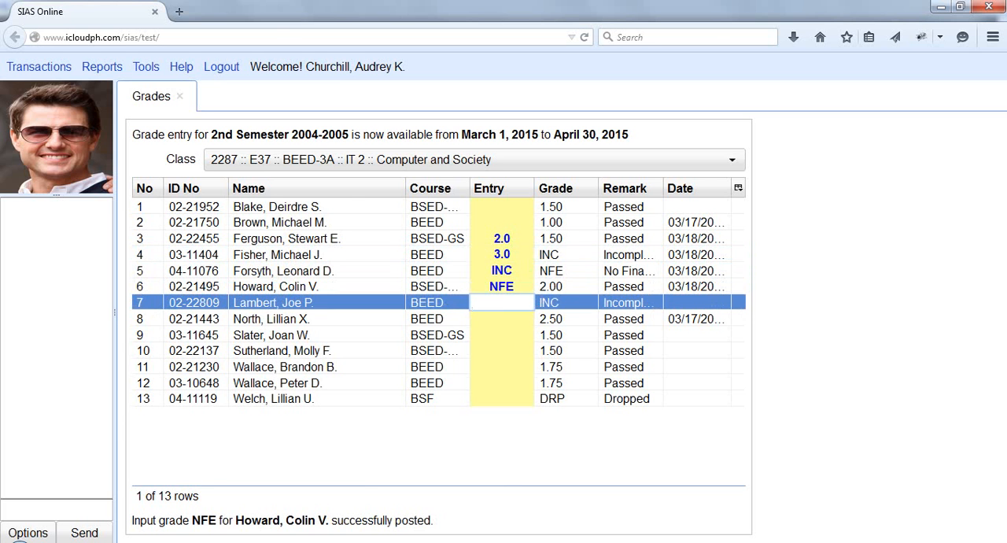
{"action": "type", "text": "1."}
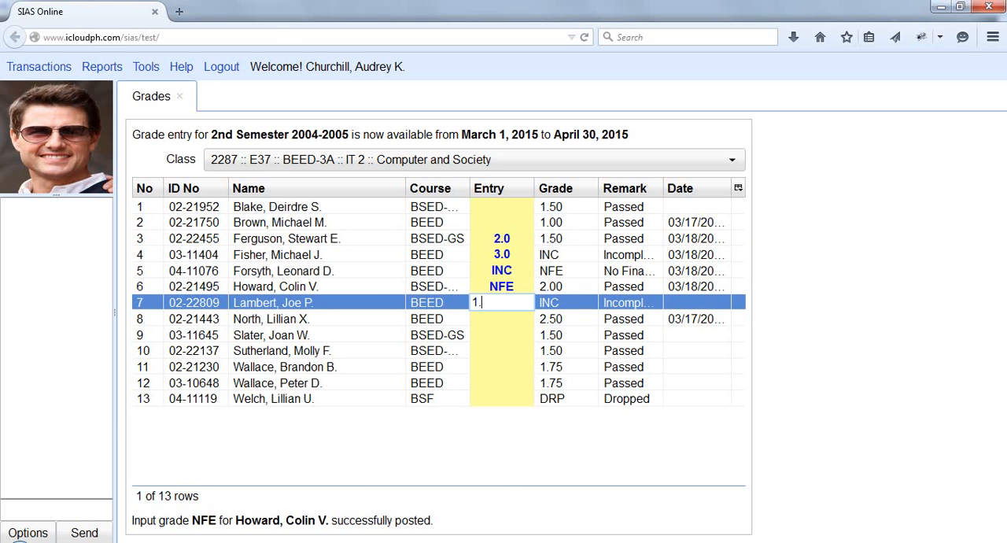
{"action": "key", "text": "Enter"}
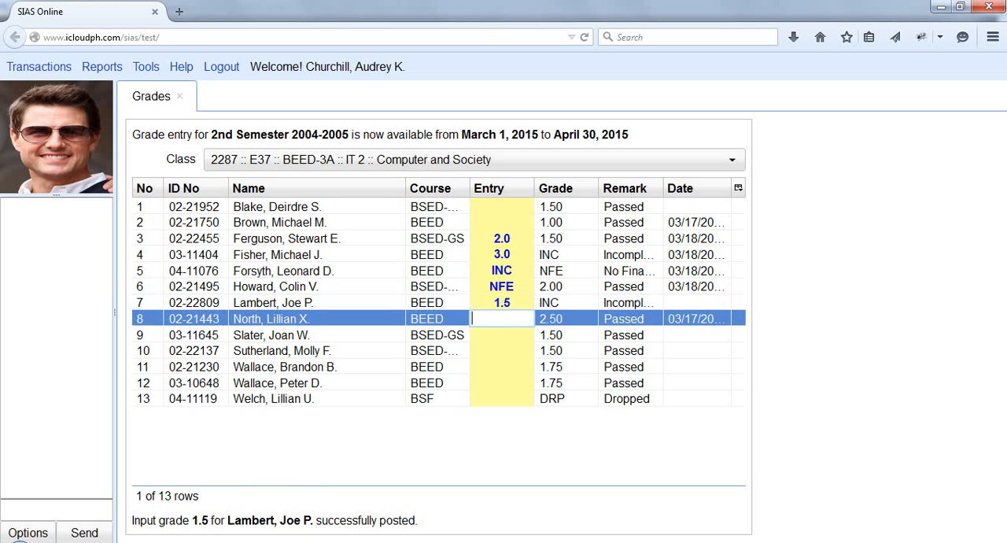
Enter XYZ and 7 as grades and see both rejected as invalid
{"action": "type", "text": "XYZ"}
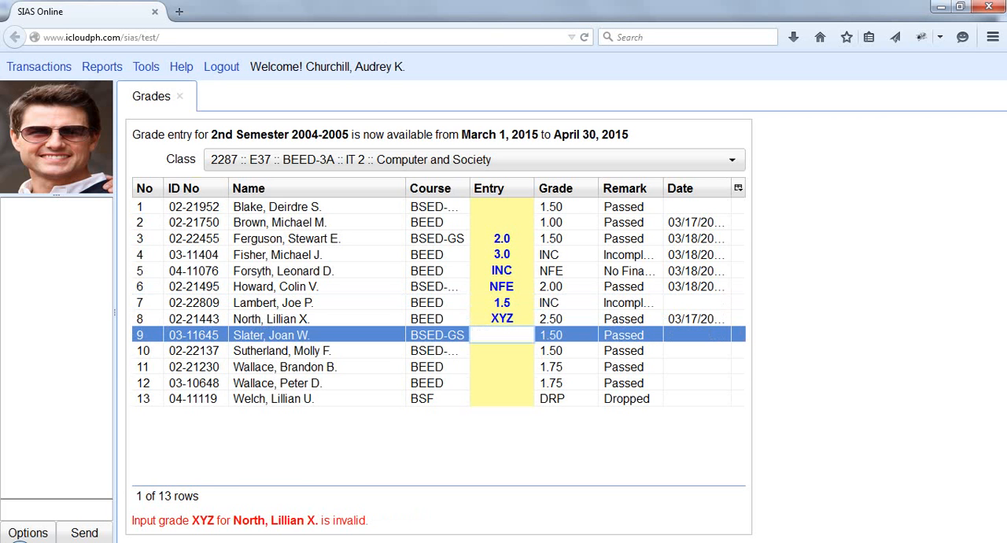
{"action": "mouse_move", "coordinate": [336, 527]}
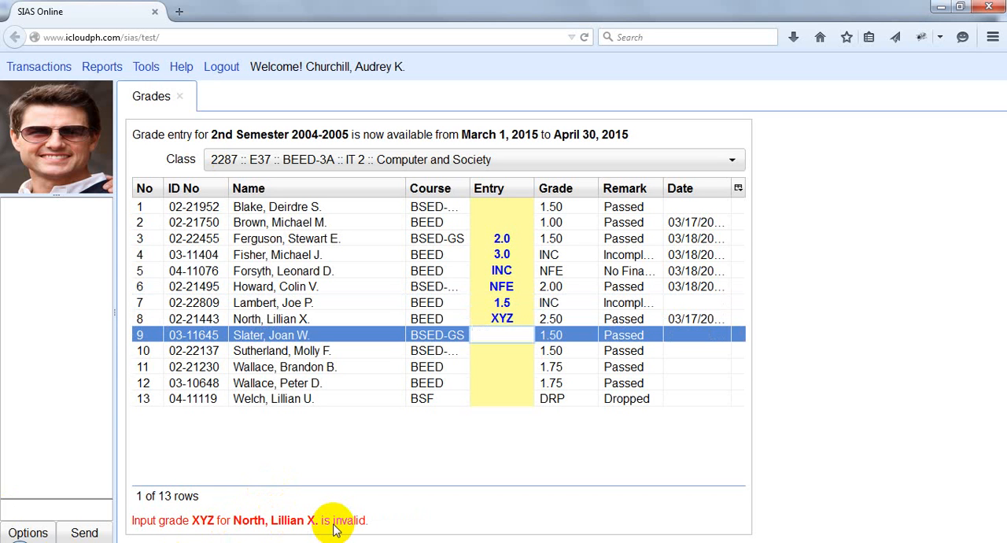
{"action": "left_click", "coordinate": [500, 334]}
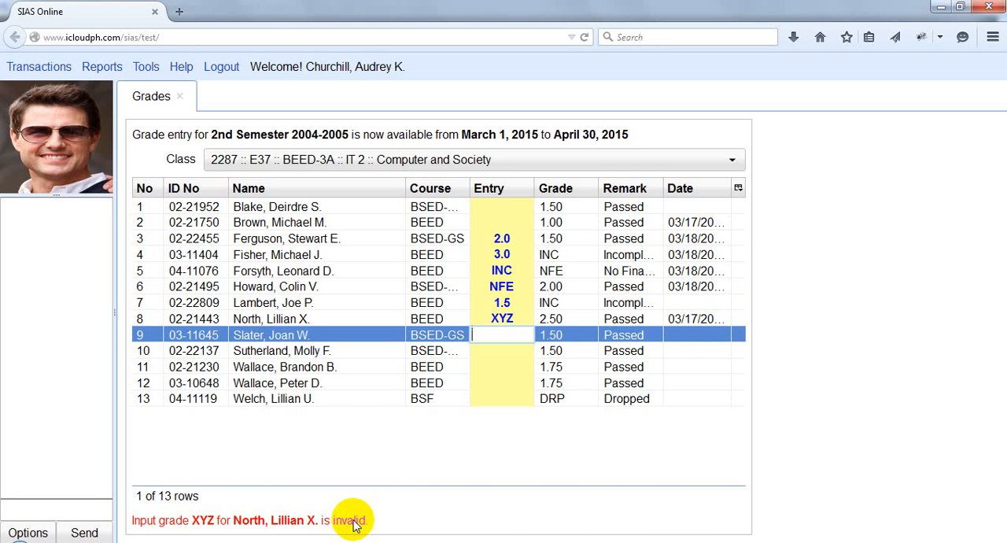
{"action": "mouse_move", "coordinate": [988, 315]}
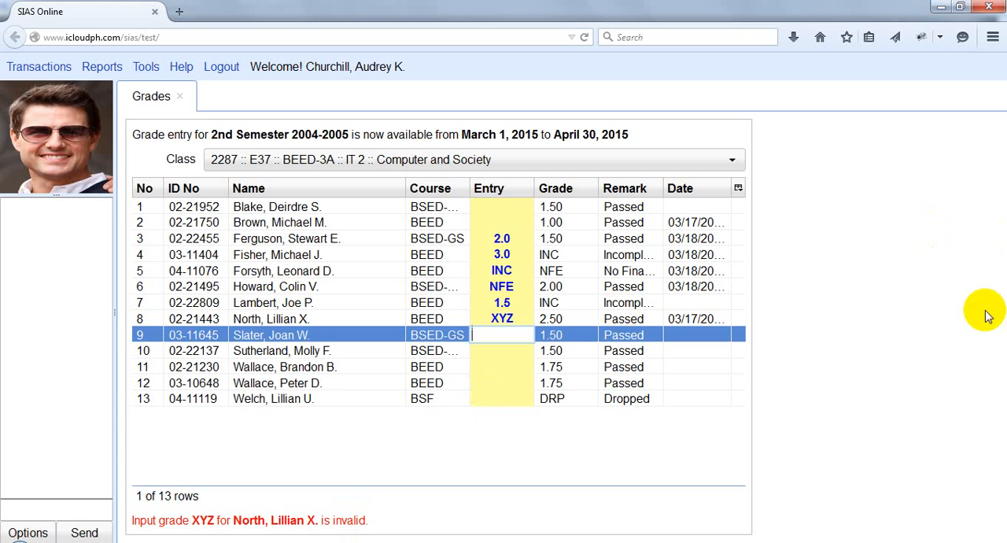
{"action": "mouse_move", "coordinate": [994, 378]}
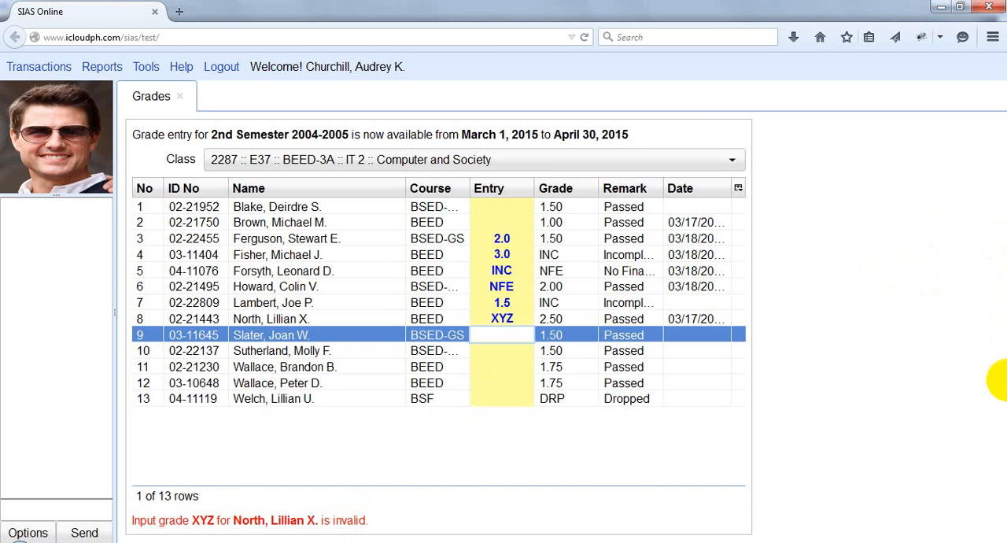
{"action": "mouse_move", "coordinate": [1004, 384]}
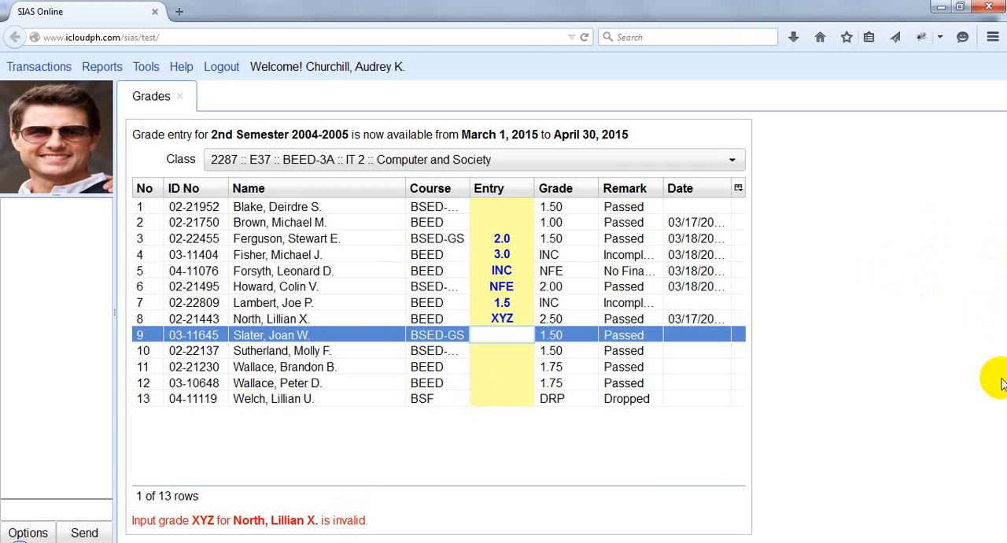
{"action": "left_click", "coordinate": [502, 334]}
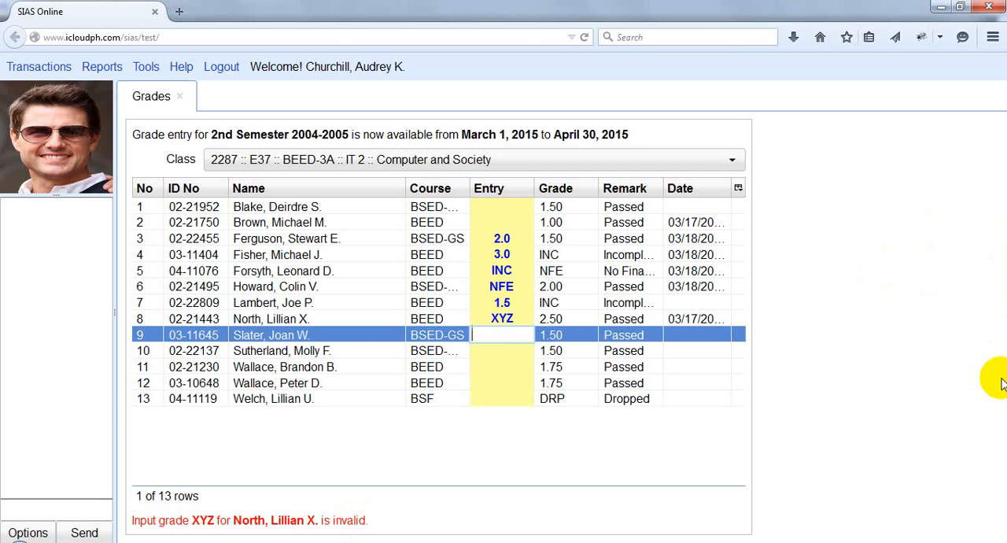
{"action": "type", "text": "7"}
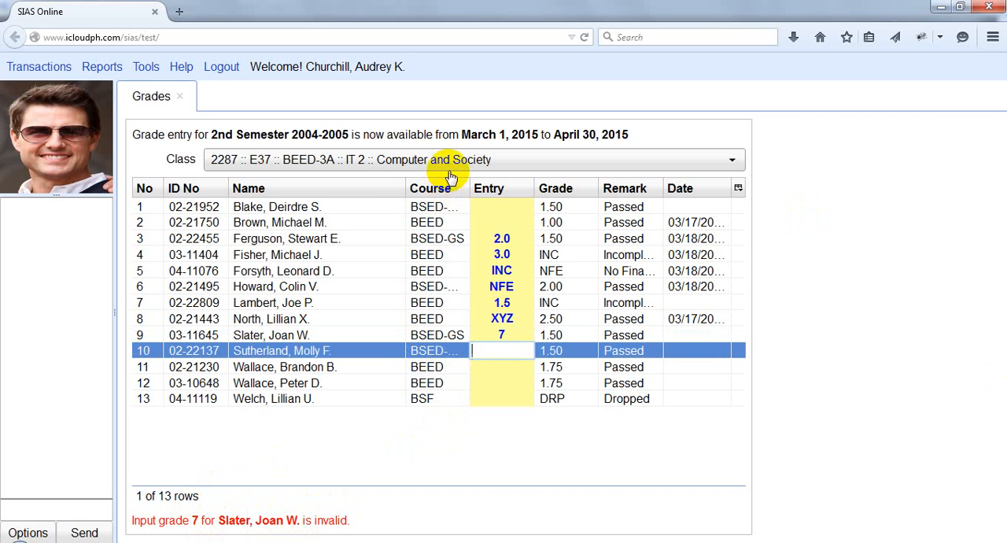
{"action": "mouse_move", "coordinate": [742, 319]}
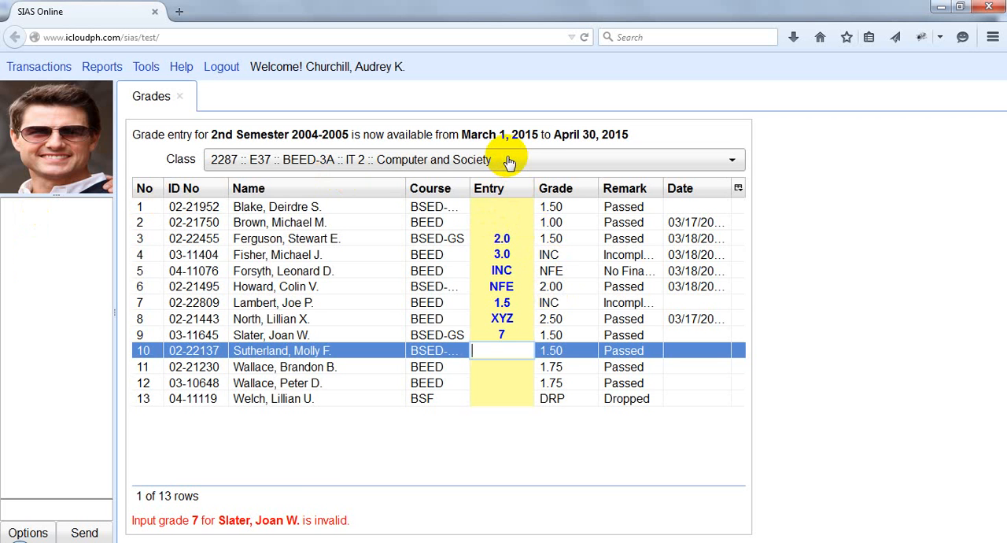
{"action": "left_click", "coordinate": [730, 159]}
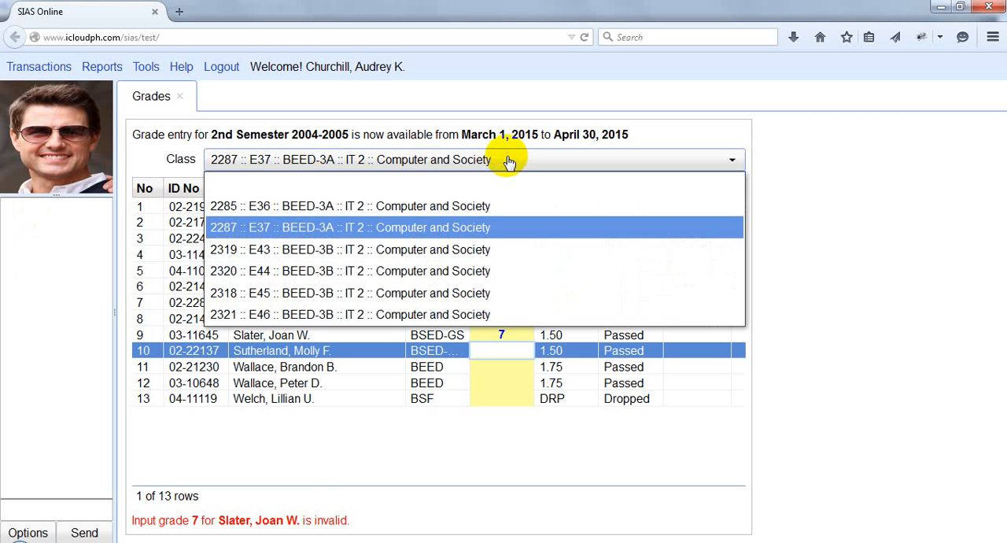
{"action": "mouse_move", "coordinate": [488, 248]}
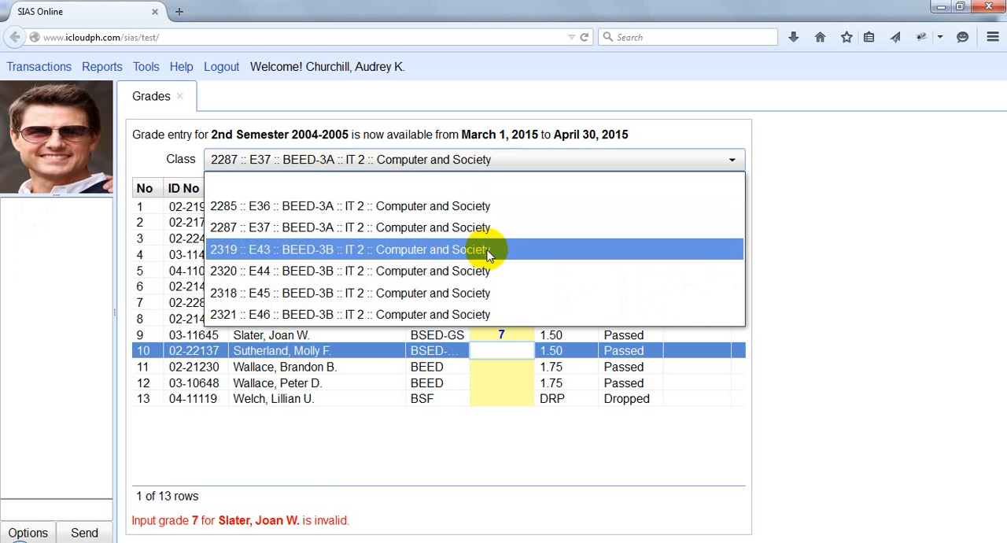
{"action": "left_click", "coordinate": [350, 248]}
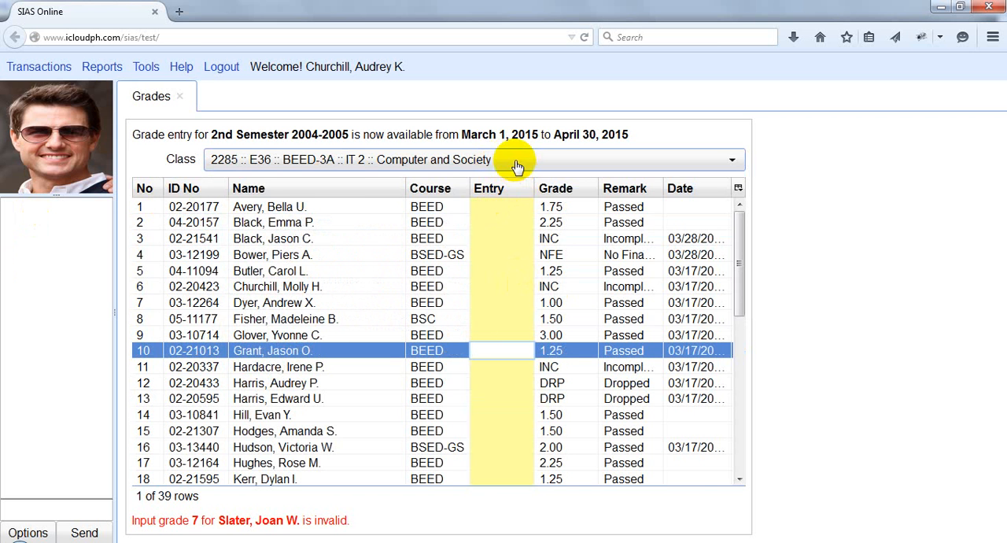
{"action": "left_click", "coordinate": [516, 161]}
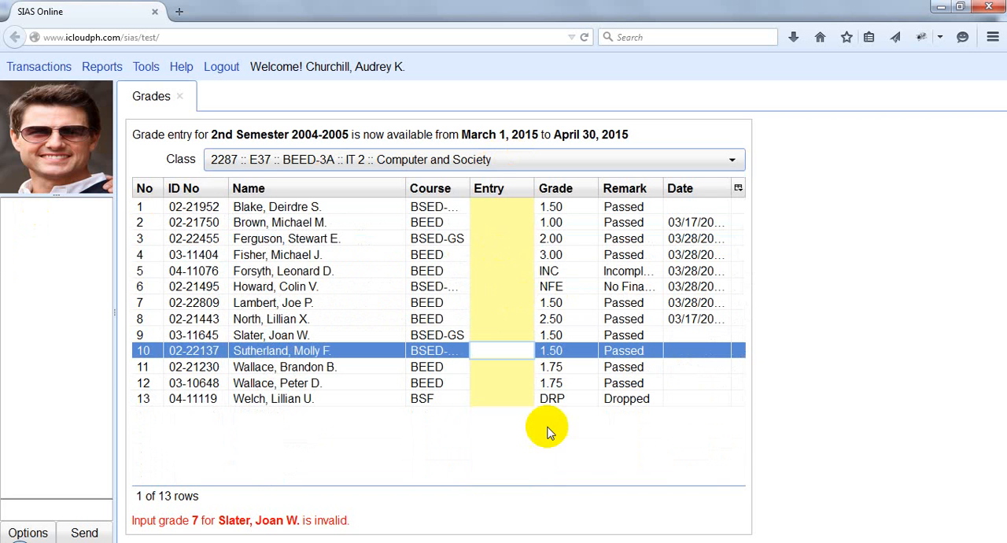
{"action": "mouse_move", "coordinate": [506, 250]}
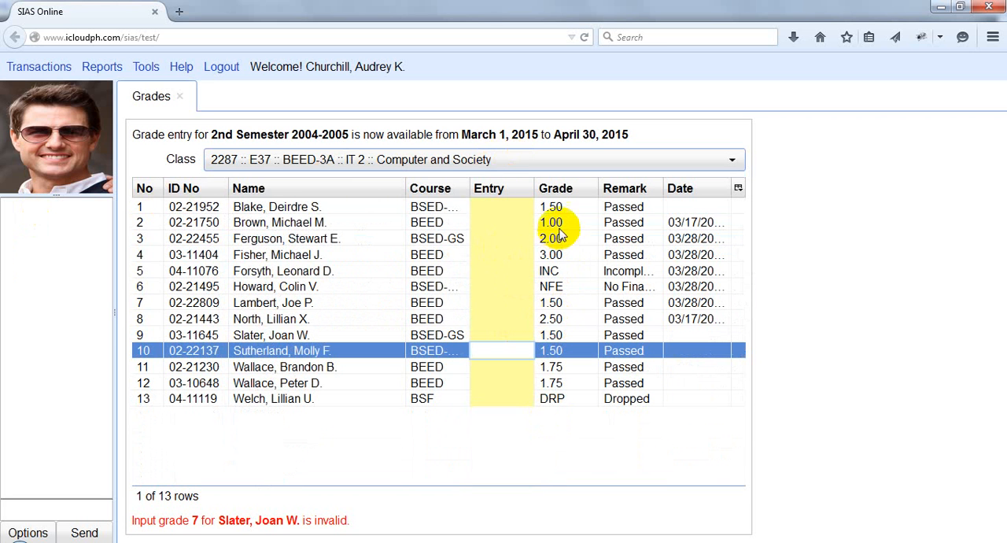
{"action": "mouse_move", "coordinate": [495, 165]}
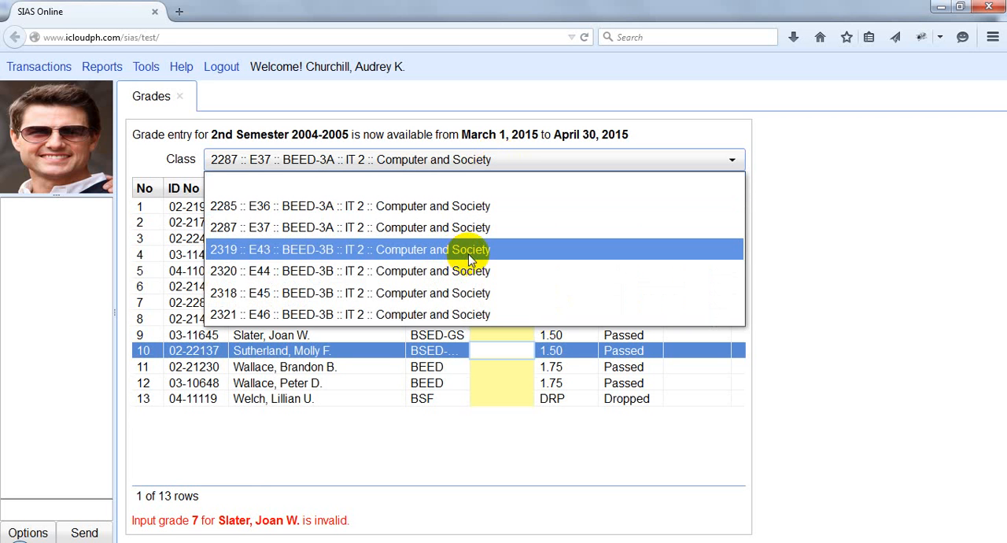
{"action": "left_click", "coordinate": [350, 249]}
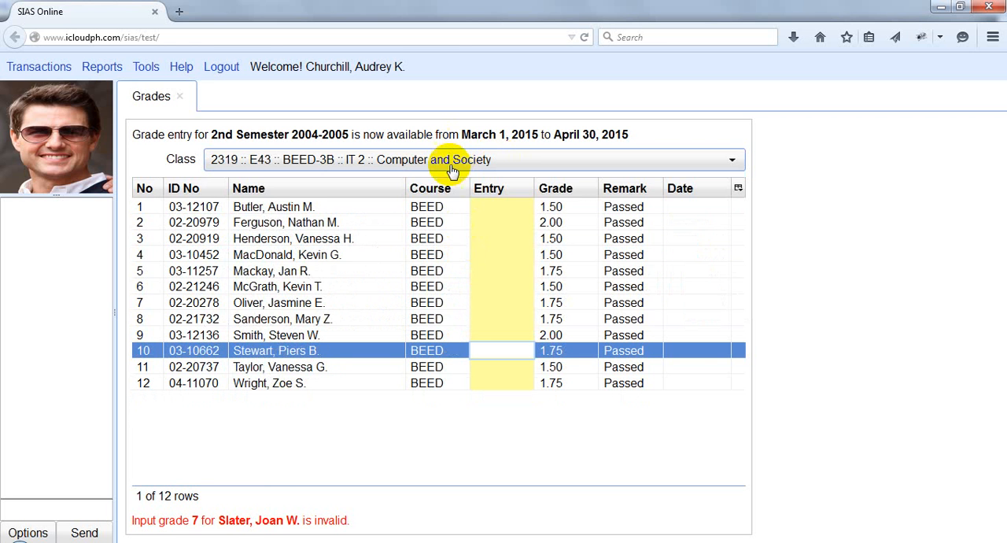
{"action": "left_click", "coordinate": [454, 160]}
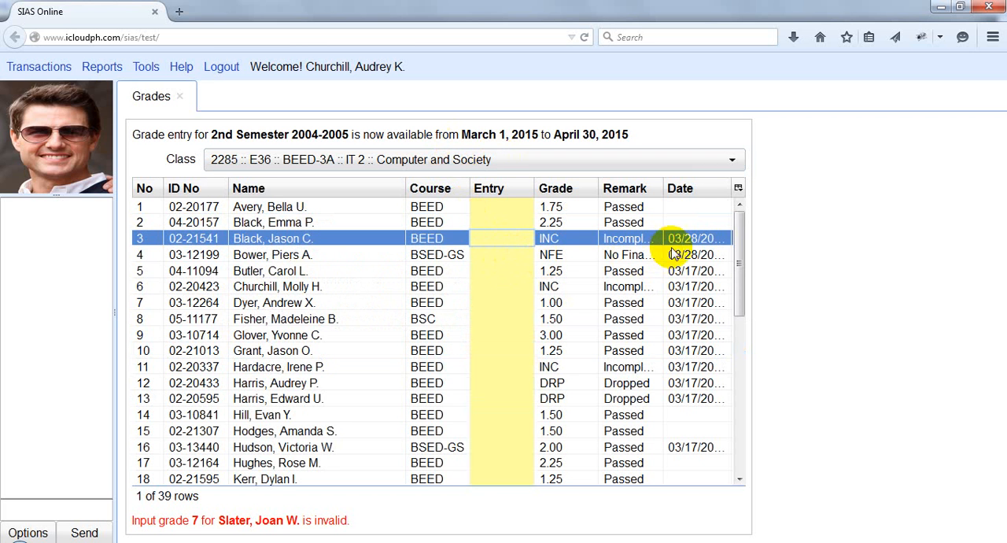
{"action": "scroll", "scroll_direction": "down", "scroll_amount": 3}
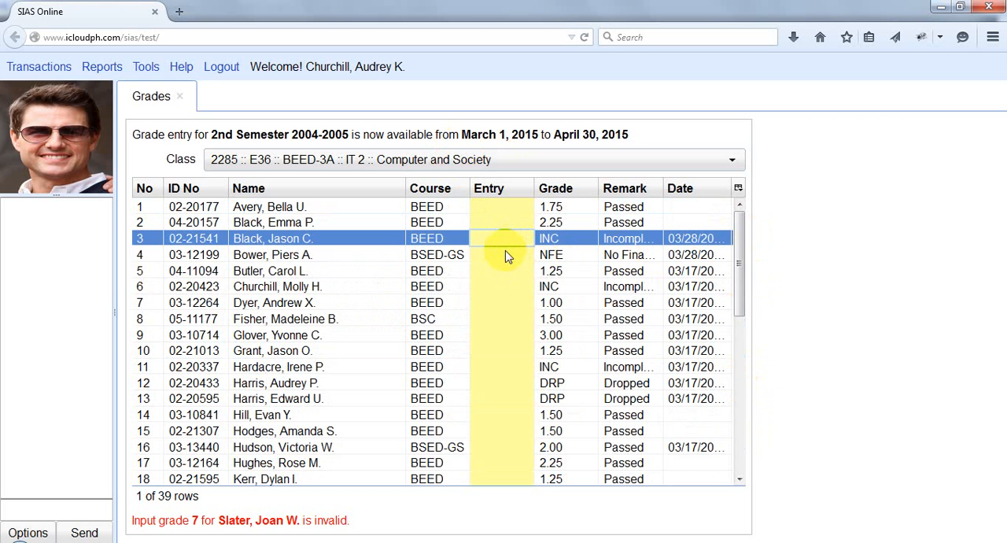
{"action": "left_click", "coordinate": [500, 240]}
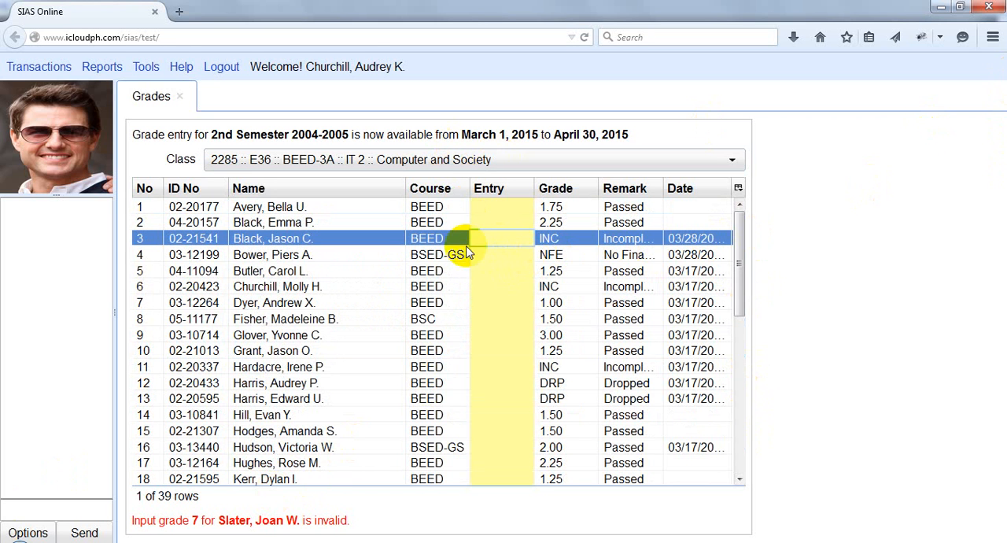
{"action": "left_click", "coordinate": [500, 255]}
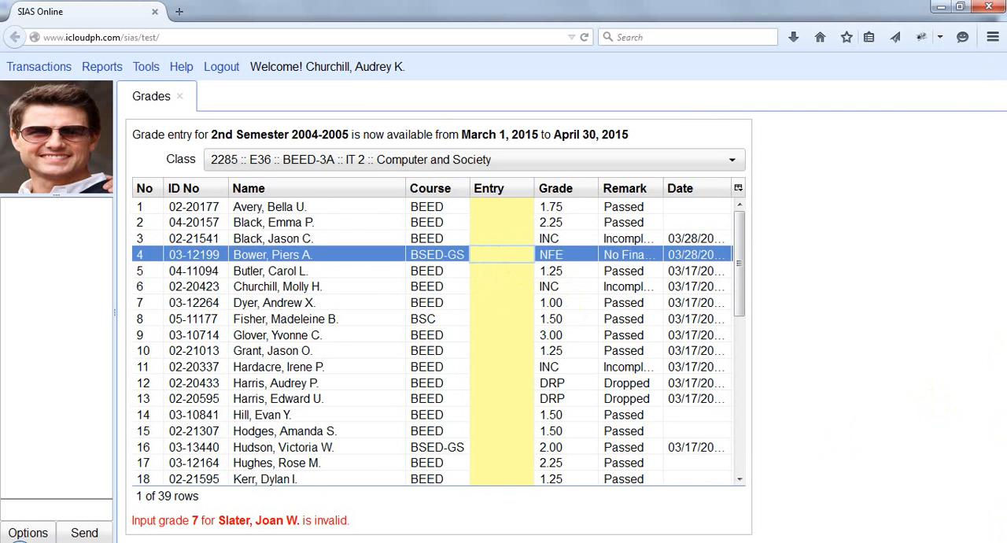
{"action": "left_click", "coordinate": [500, 255]}
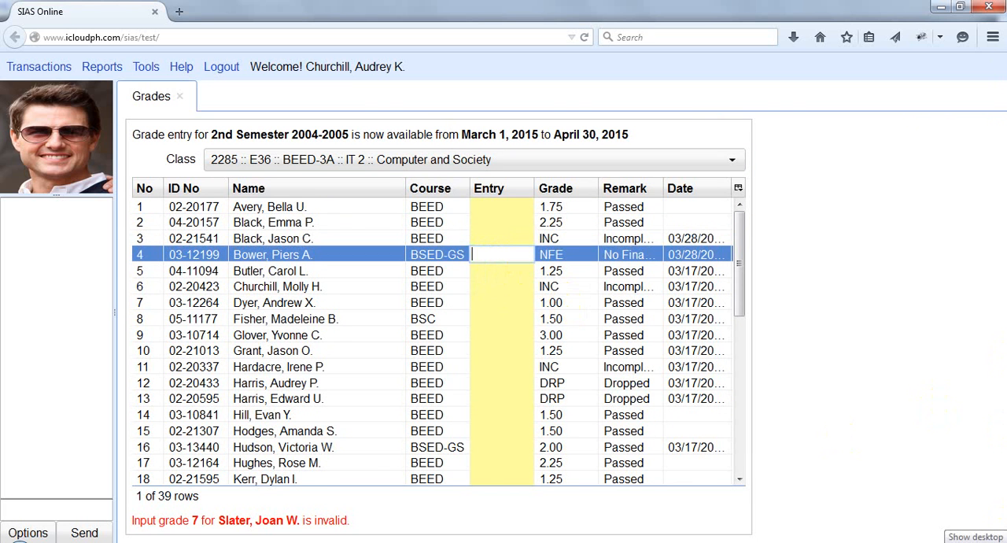
{"action": "type", "text": "INC"}
{"action": "left_click", "coordinate": [501, 286]}
{"action": "type", "text": "2"}
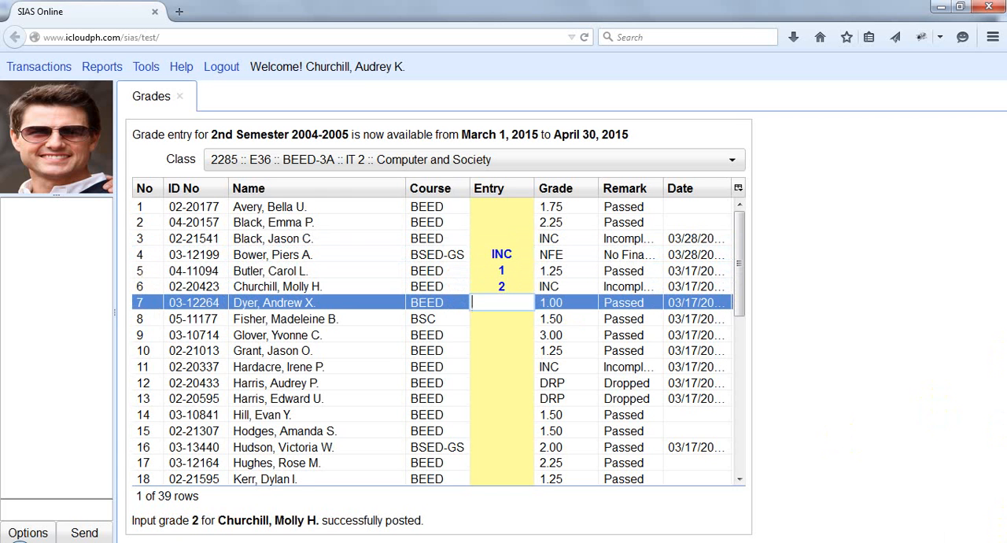
{"action": "type", "text": "3.0"}
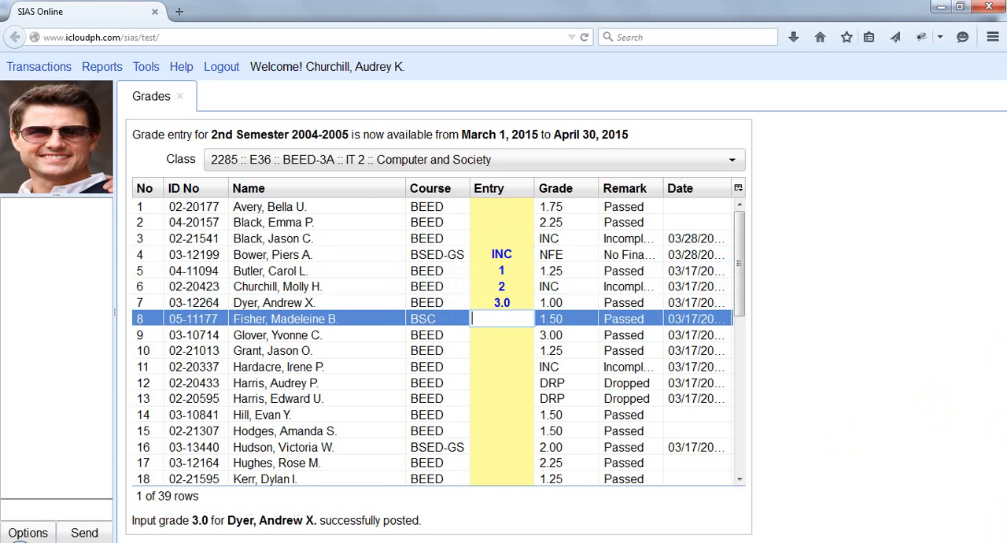
{"action": "type", "text": "4.0"}
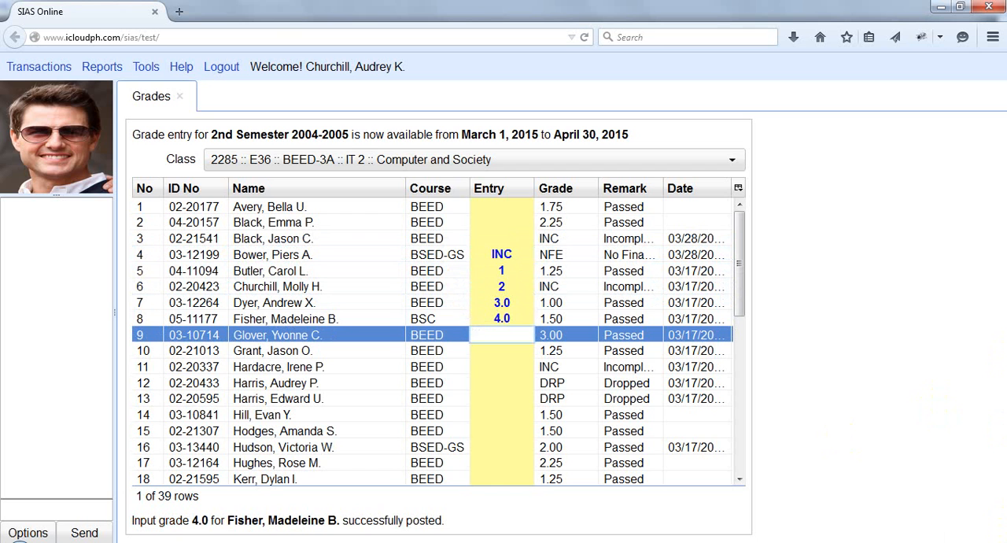
{"action": "left_click", "coordinate": [501, 334]}
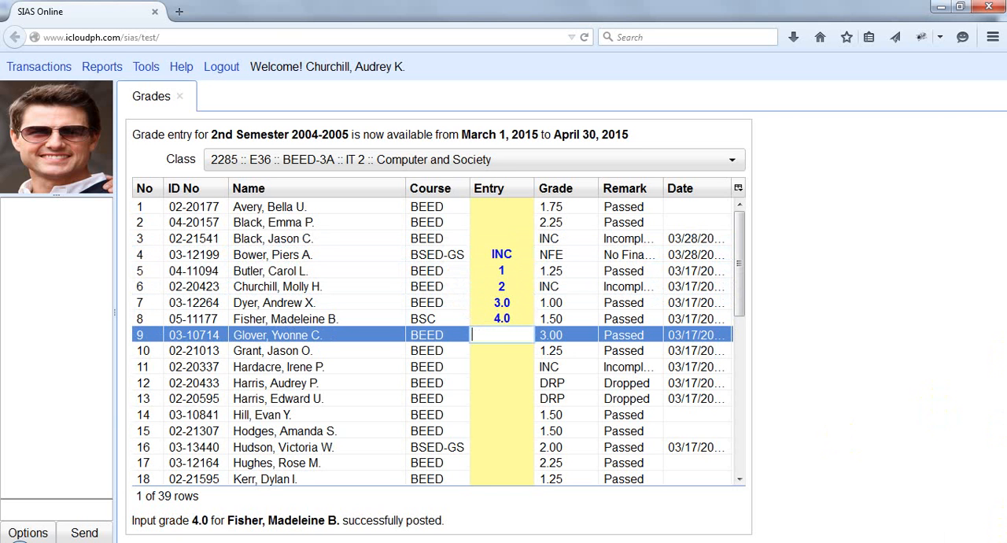
{"action": "type", "text": "5.0"}
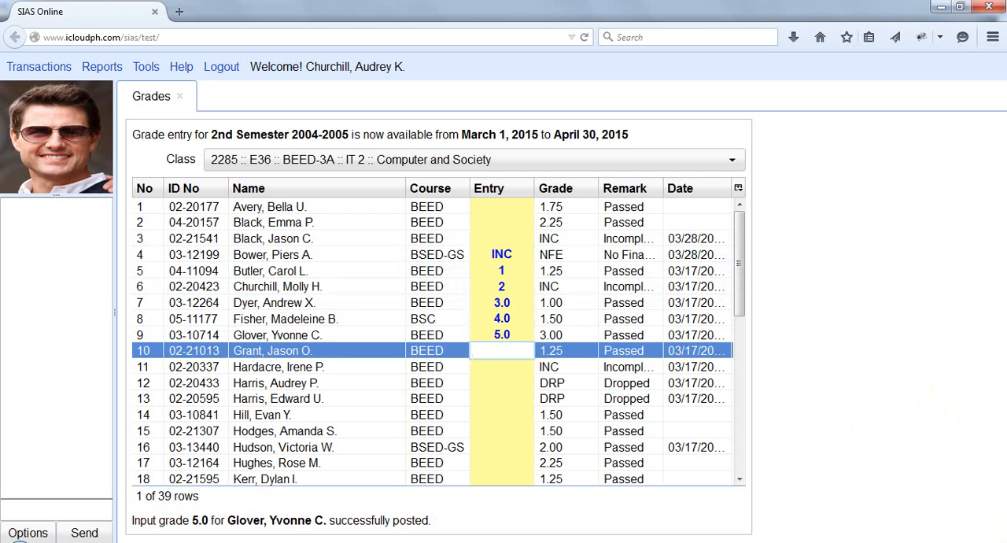
{"action": "left_click", "coordinate": [500, 349]}
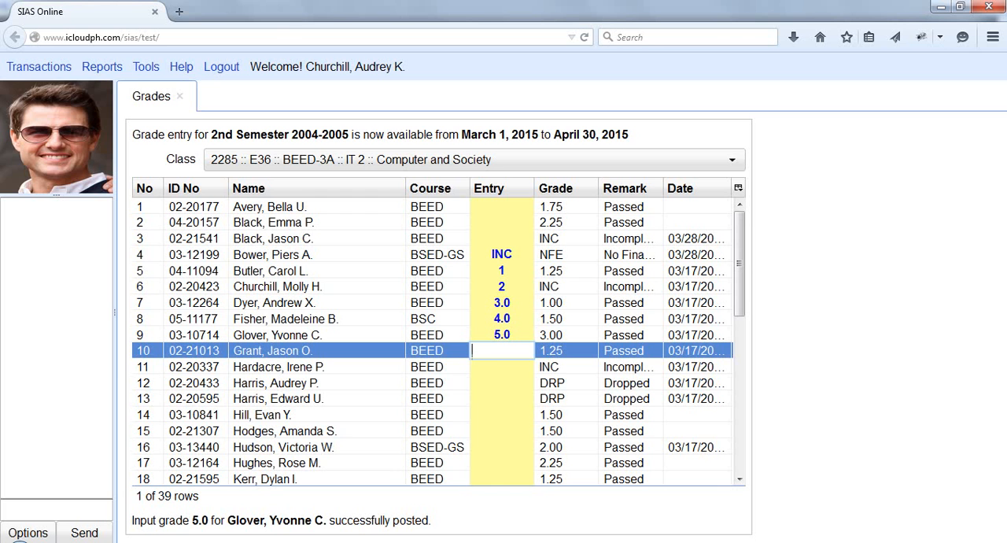
{"action": "type", "text": "NFE"}
{"action": "left_click", "coordinate": [502, 367]}
{"action": "type", "text": "NNG"}
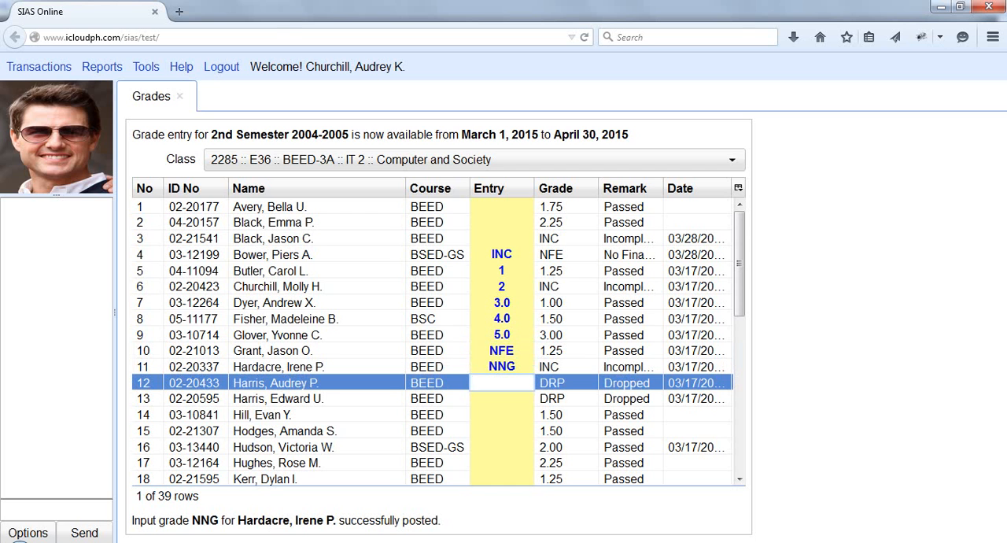
{"action": "mouse_move", "coordinate": [485, 319]}
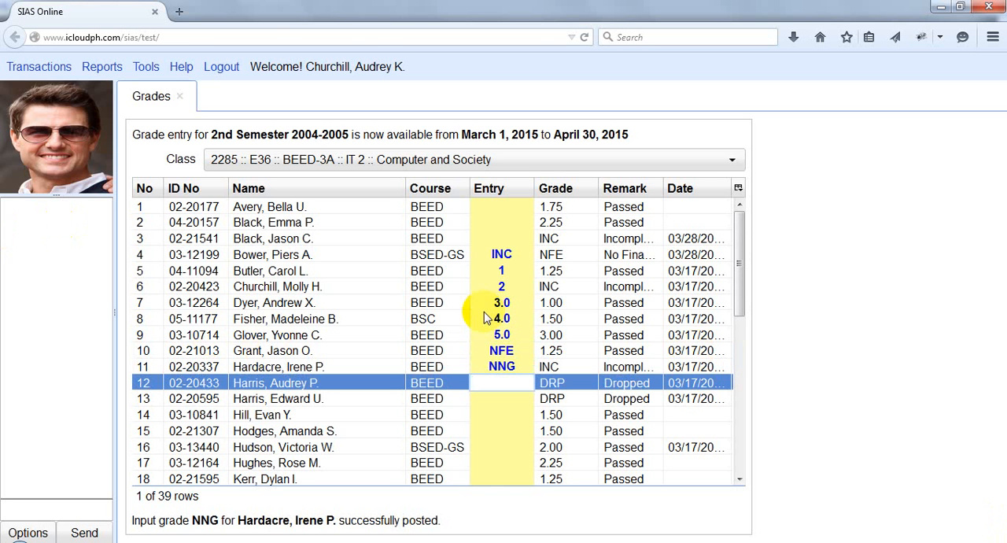
{"action": "mouse_move", "coordinate": [491, 174]}
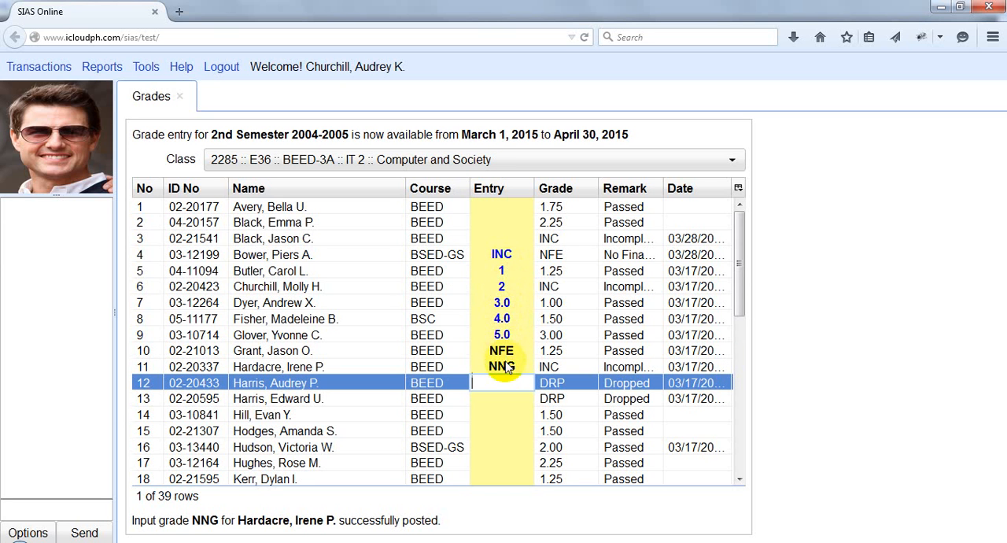
Reload class 2285 and review the saved grades and remarks for Hardacre and Butler
{"action": "left_click", "coordinate": [730, 160]}
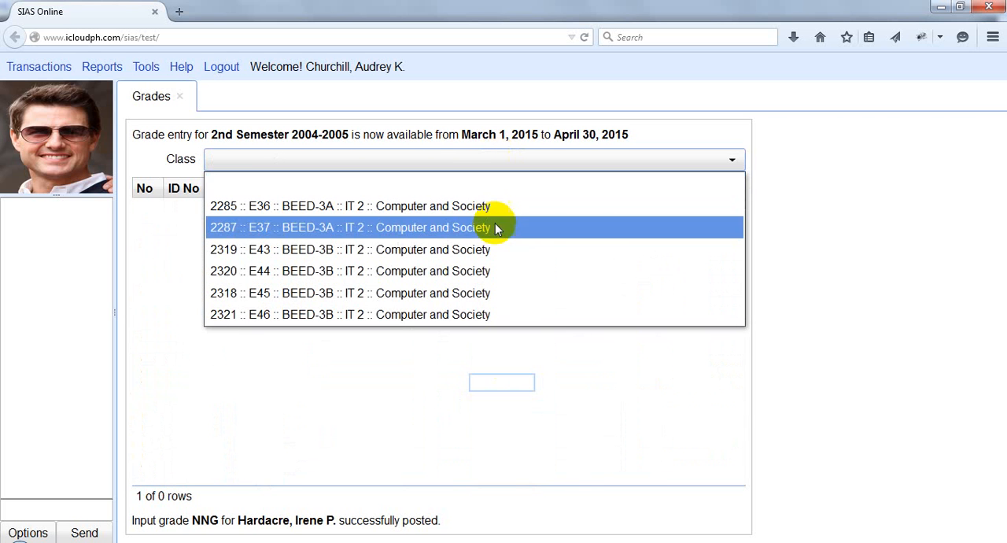
{"action": "left_click", "coordinate": [349, 205]}
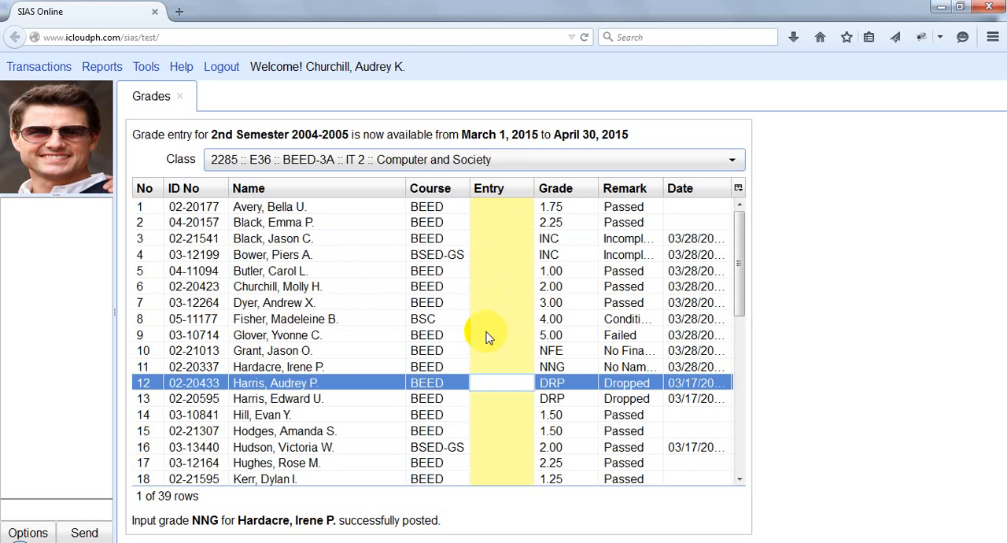
{"action": "mouse_move", "coordinate": [490, 286]}
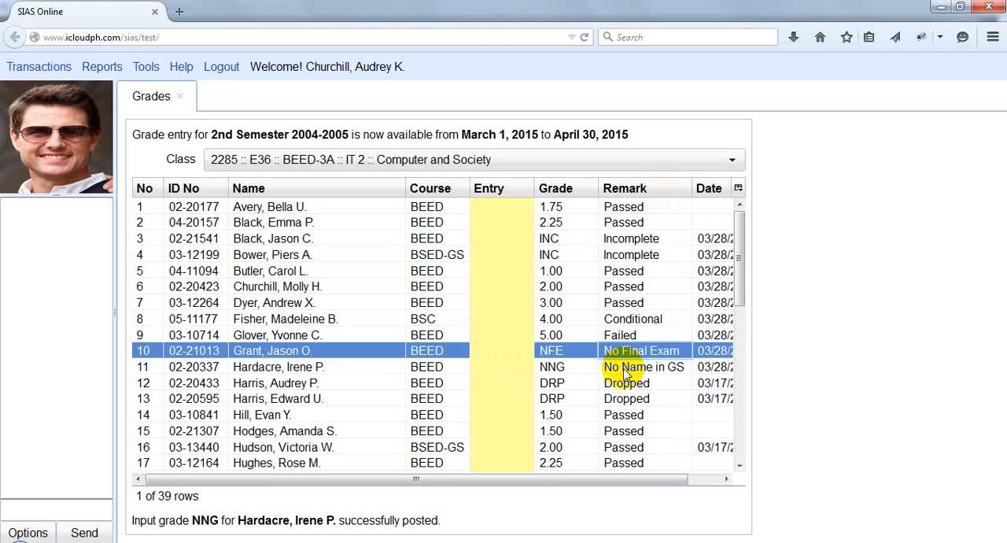
{"action": "left_click", "coordinate": [574, 367]}
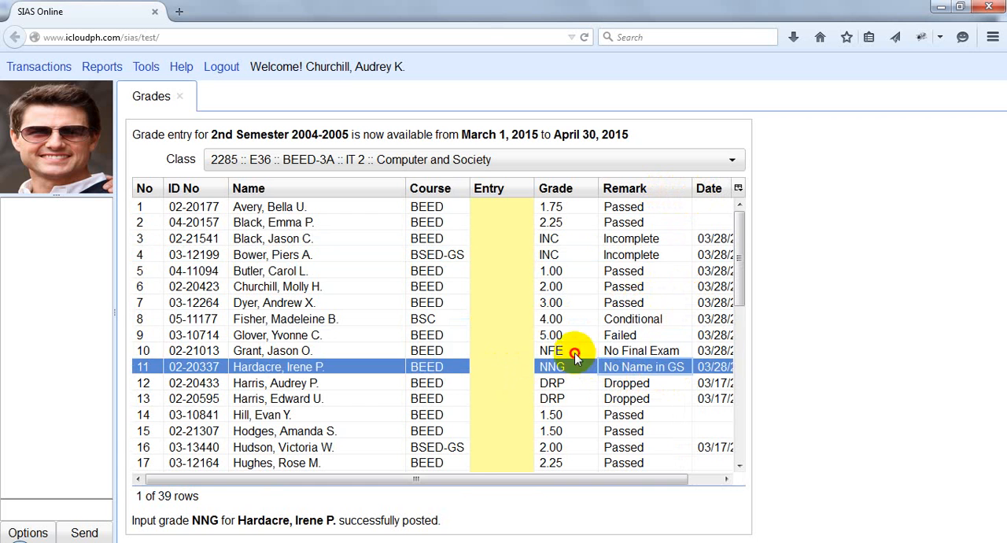
{"action": "left_click", "coordinate": [500, 271]}
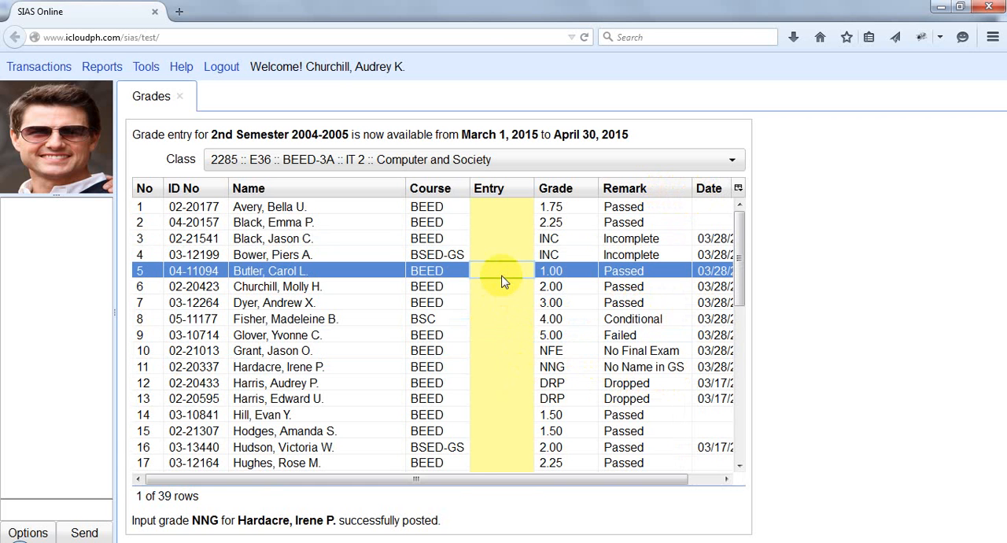
{"action": "mouse_move", "coordinate": [282, 182]}
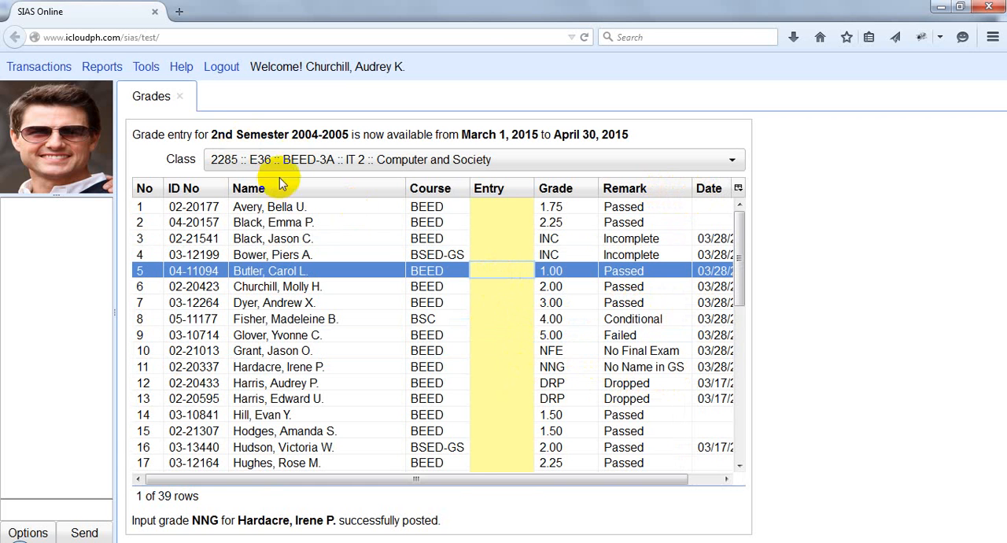
Restart grade entry fresh via Transactions > Grades with no class chosen
{"action": "left_click", "coordinate": [38, 67]}
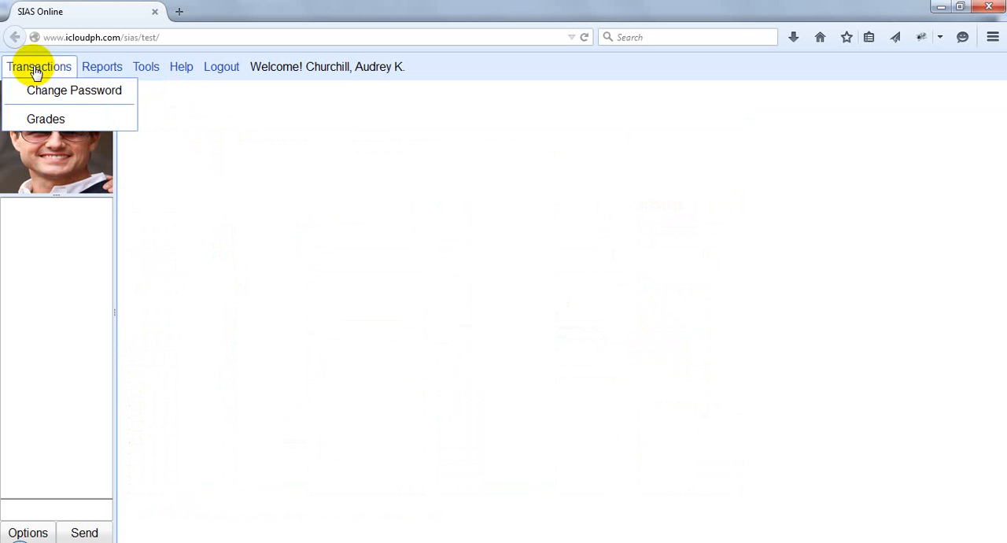
{"action": "left_click", "coordinate": [45, 120]}
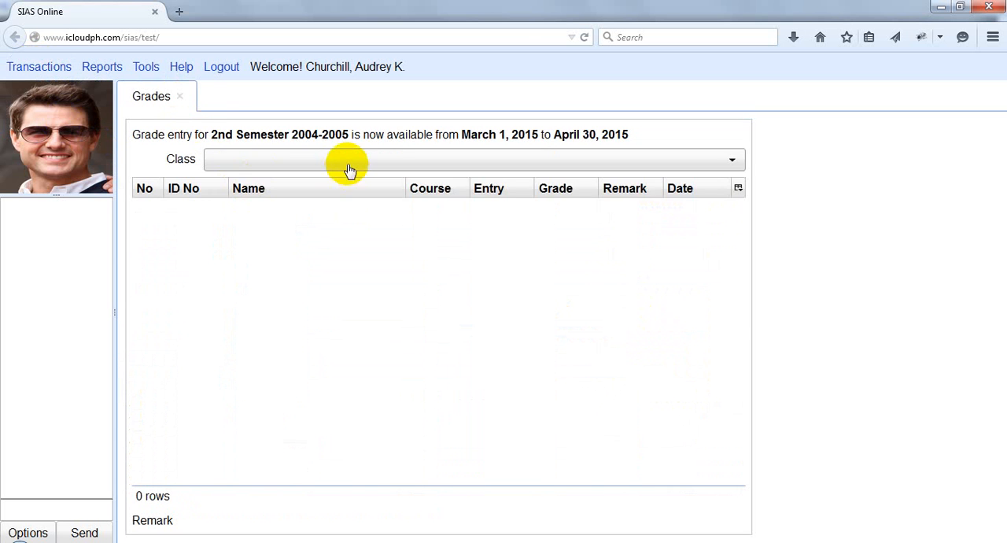